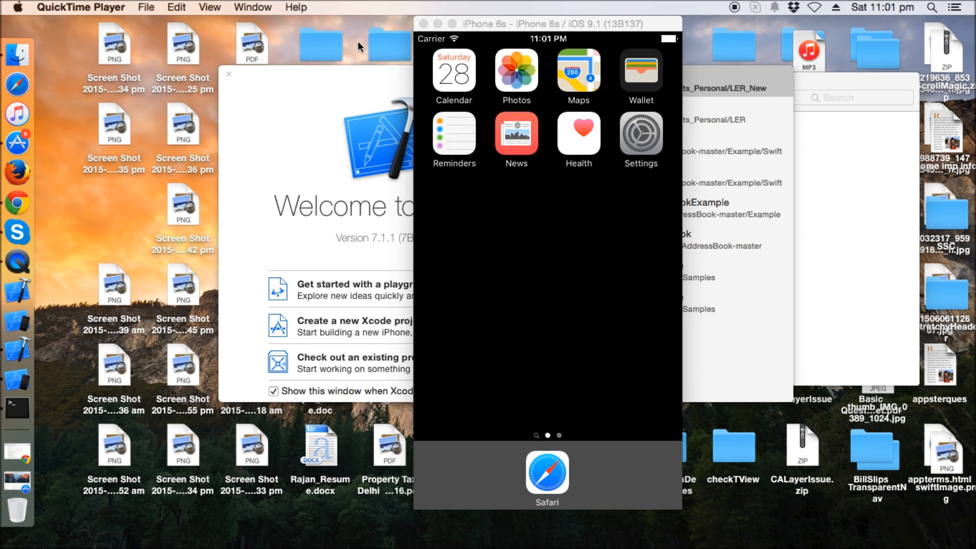
mouse_move(72, 420)
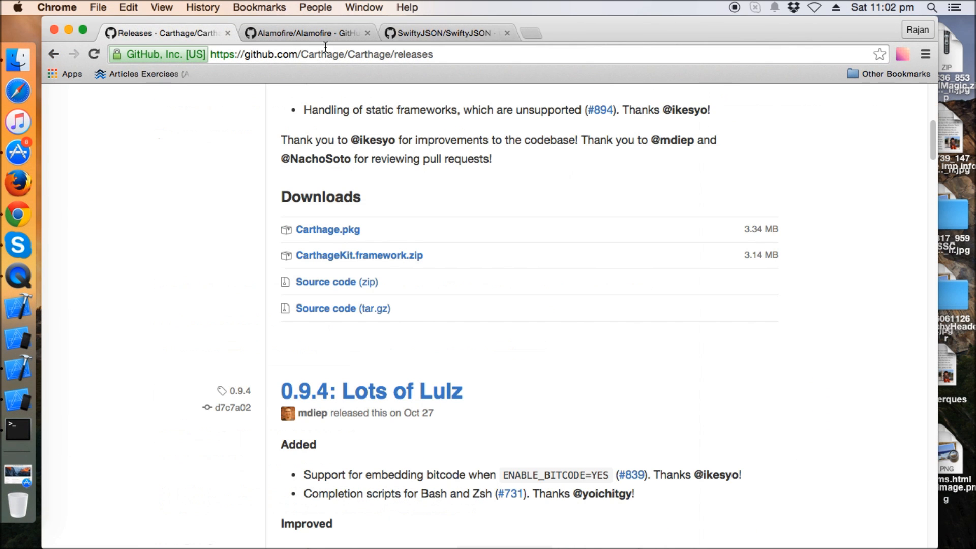
Select the address of the Carthage releases page in Chrome
left_click(311, 54)
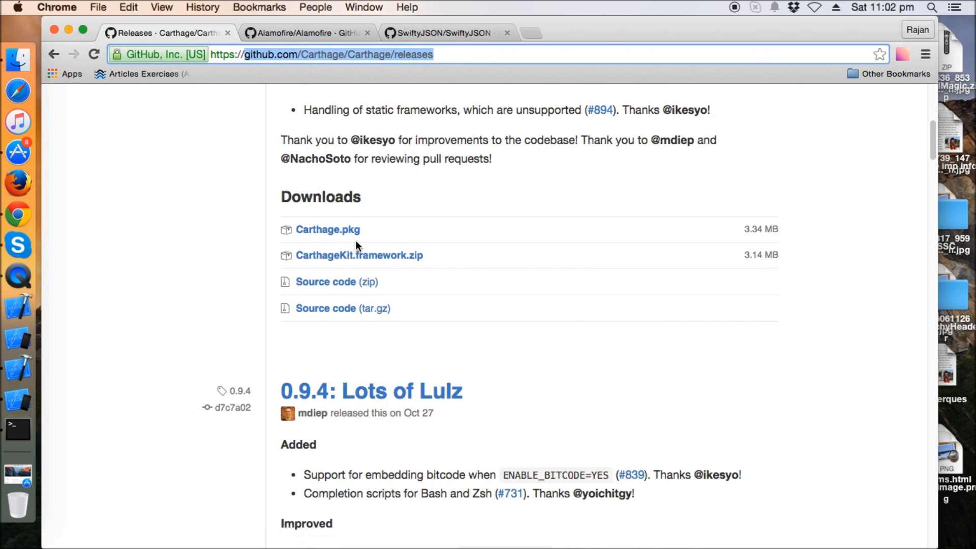
mouse_move(228, 164)
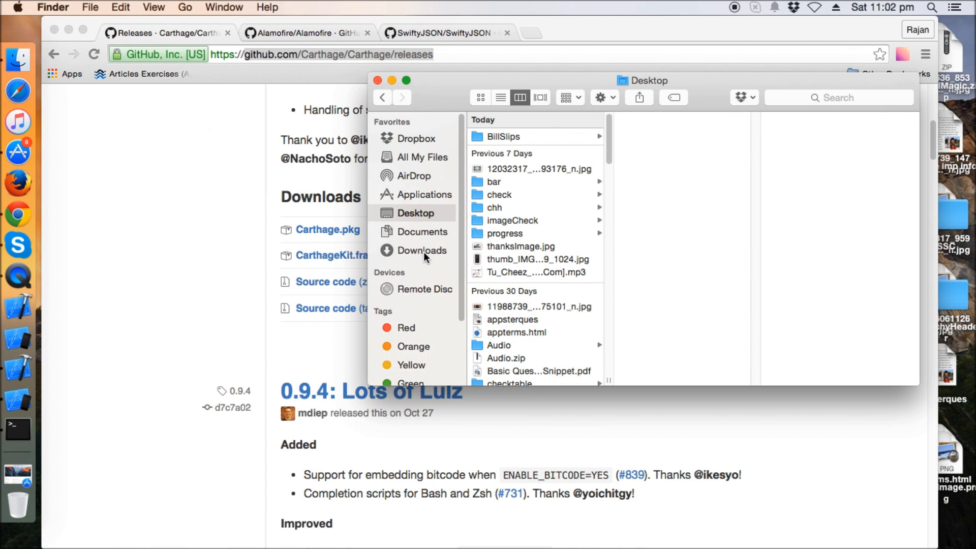
Launch Carthage.pkg from Downloads in Installer, then close the installer
left_click(422, 250)
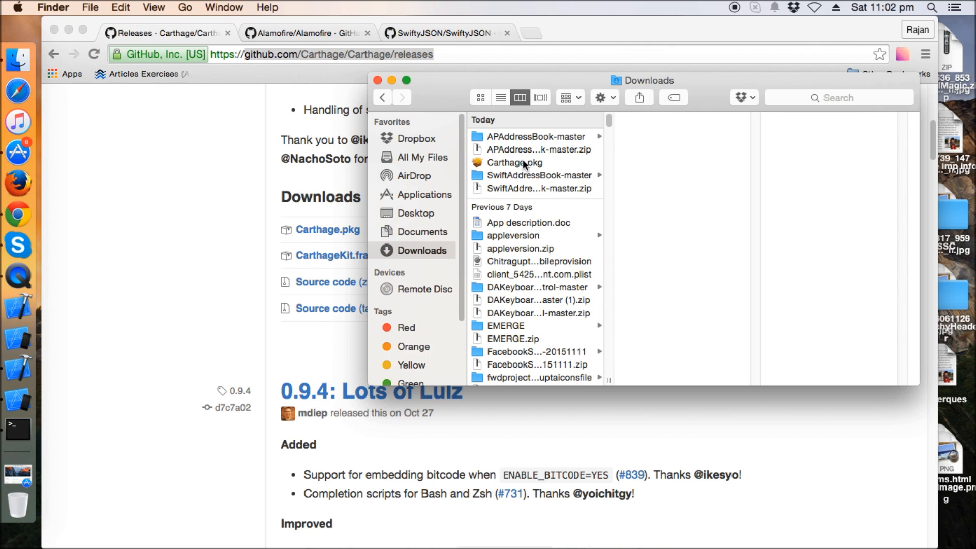
double_click(515, 163)
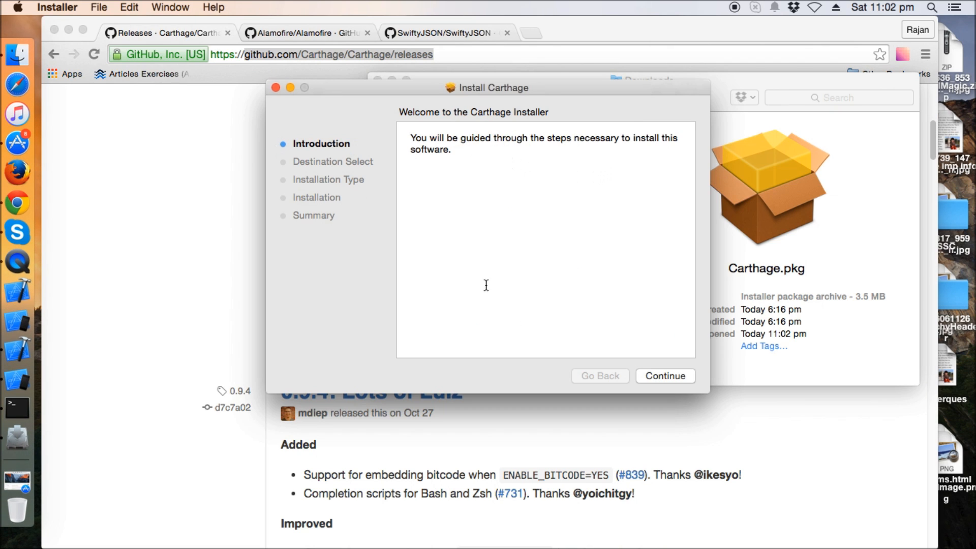
mouse_move(625, 321)
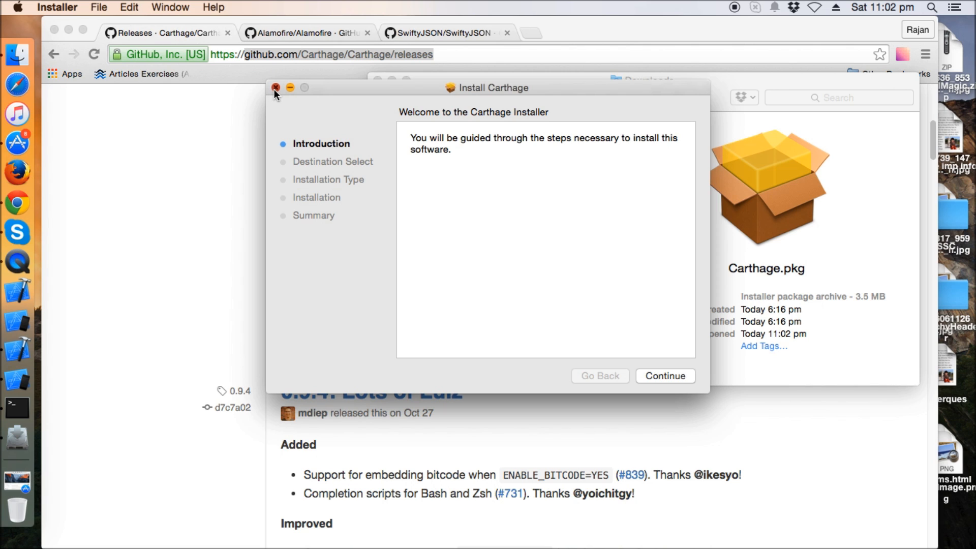
left_click(275, 87)
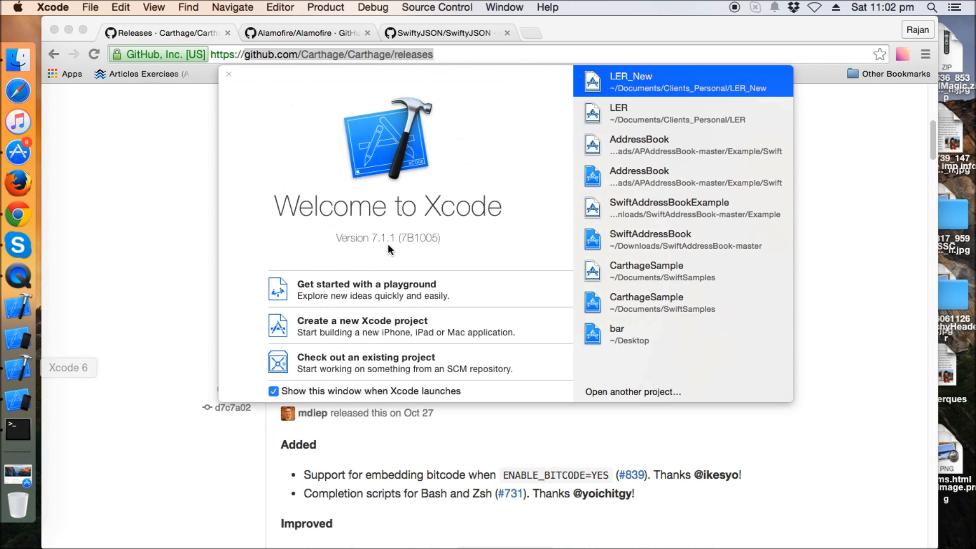
Start a new iOS Single View project and name it CarthageSample
left_click(362, 320)
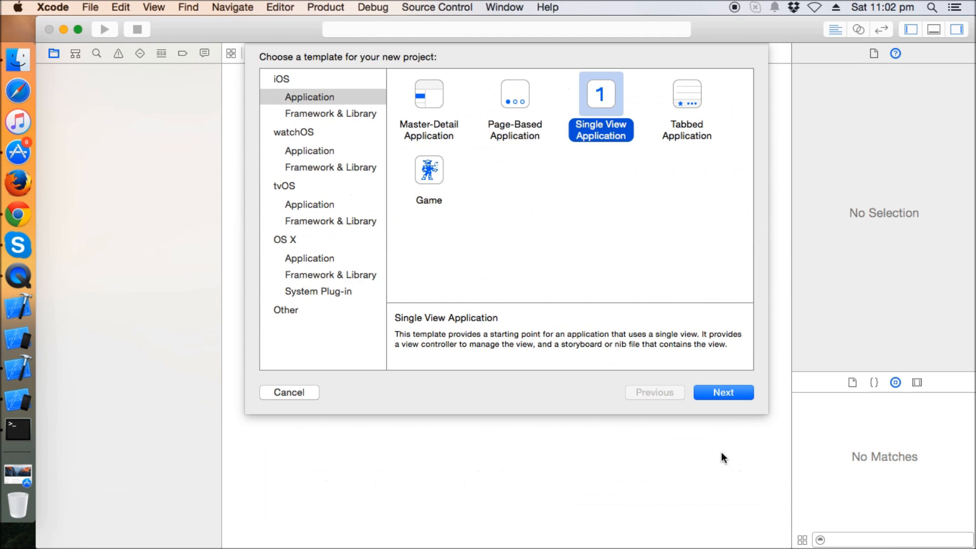
left_click(723, 393)
type("CarthageSamp")
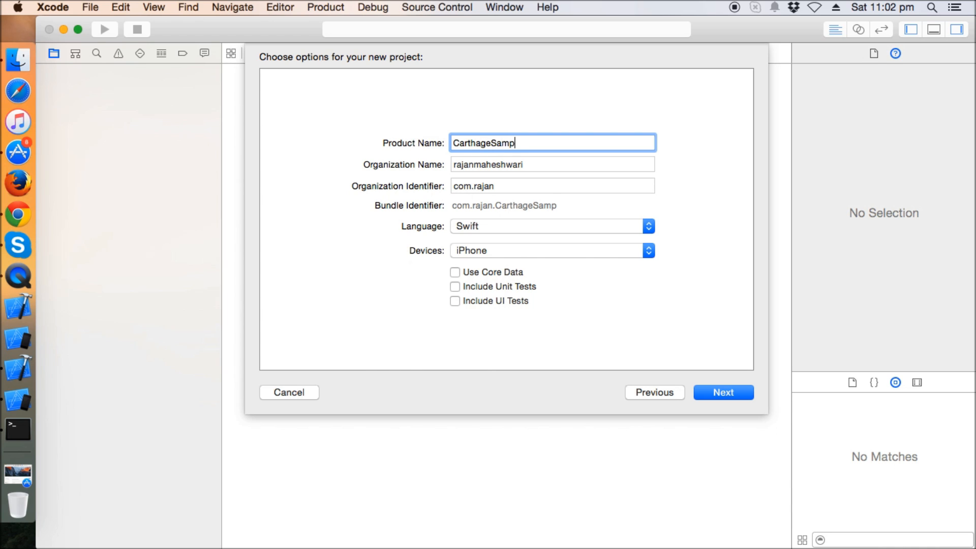
type("le")
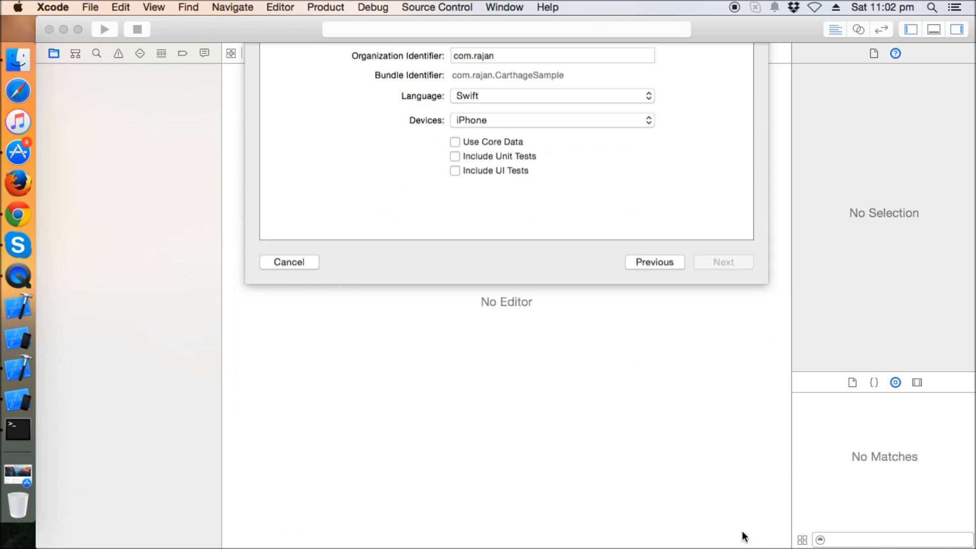
Create the project and set the CarthageSample project's iOS Deployment Target to 8.0
left_click(723, 262)
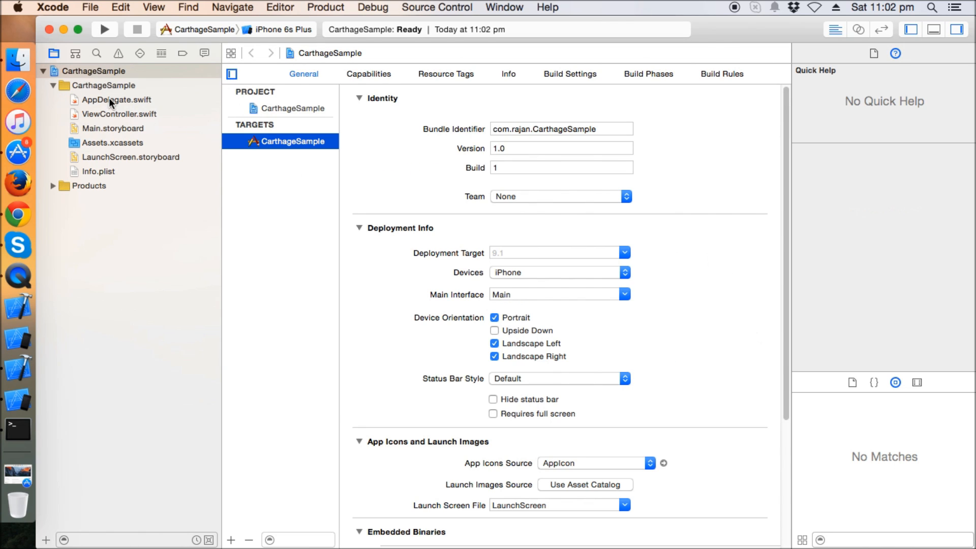
mouse_move(561, 229)
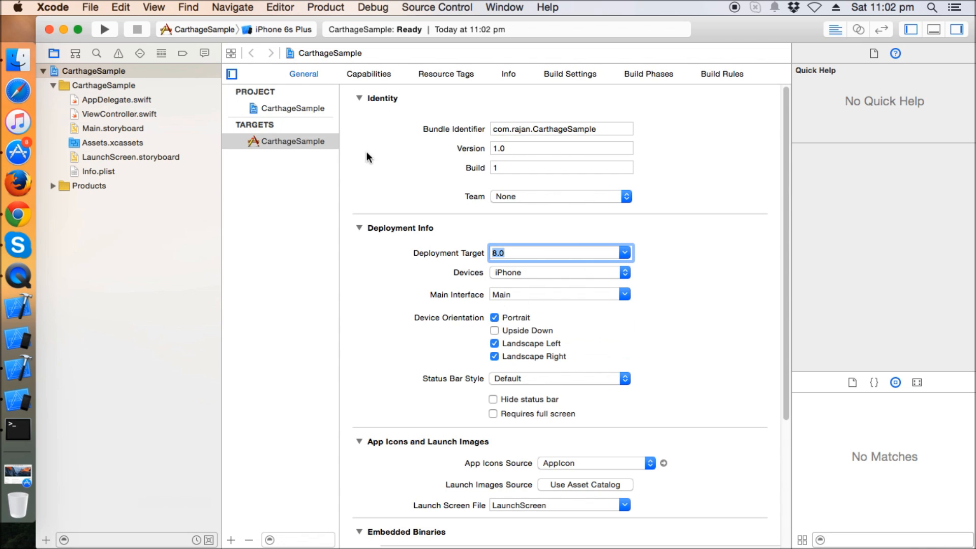
left_click(295, 108)
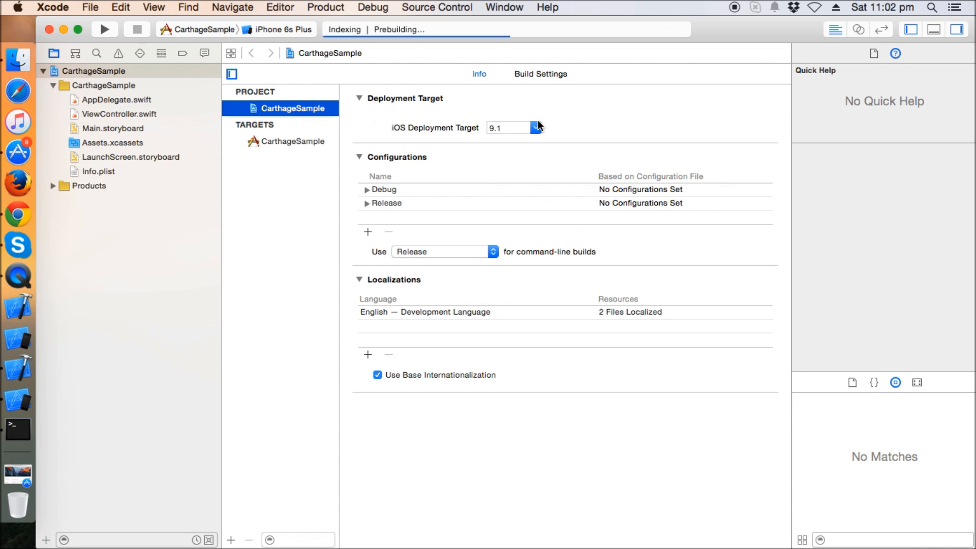
left_click(534, 128)
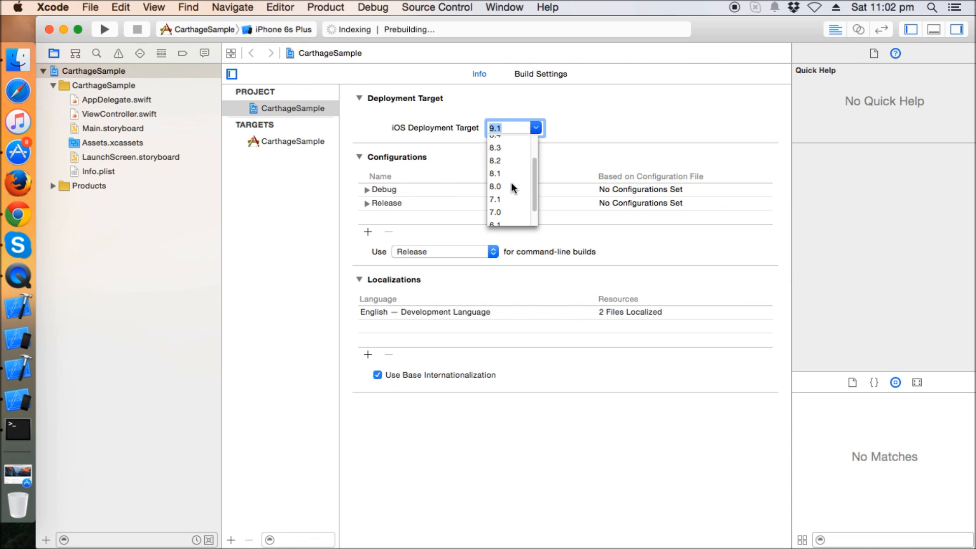
left_click(495, 187)
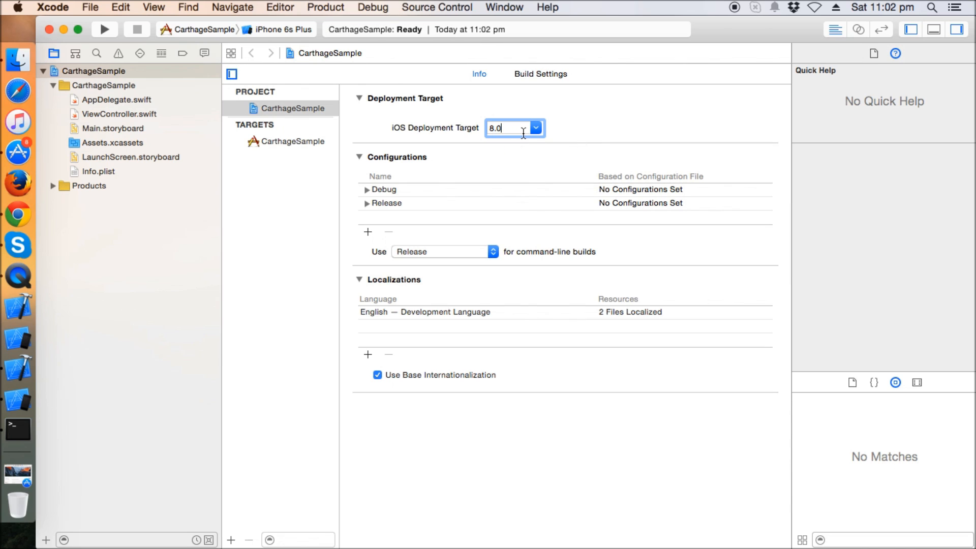
mouse_move(550, 154)
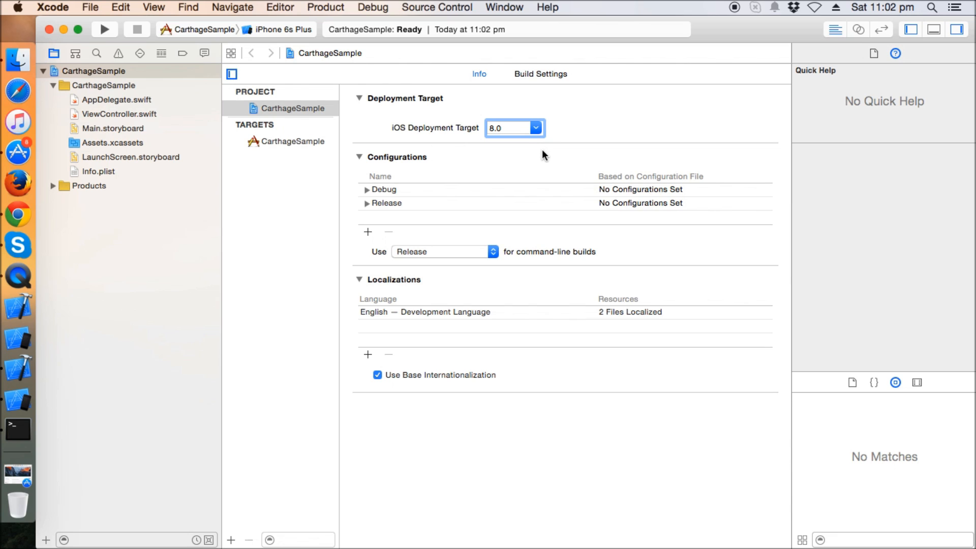
mouse_move(541, 180)
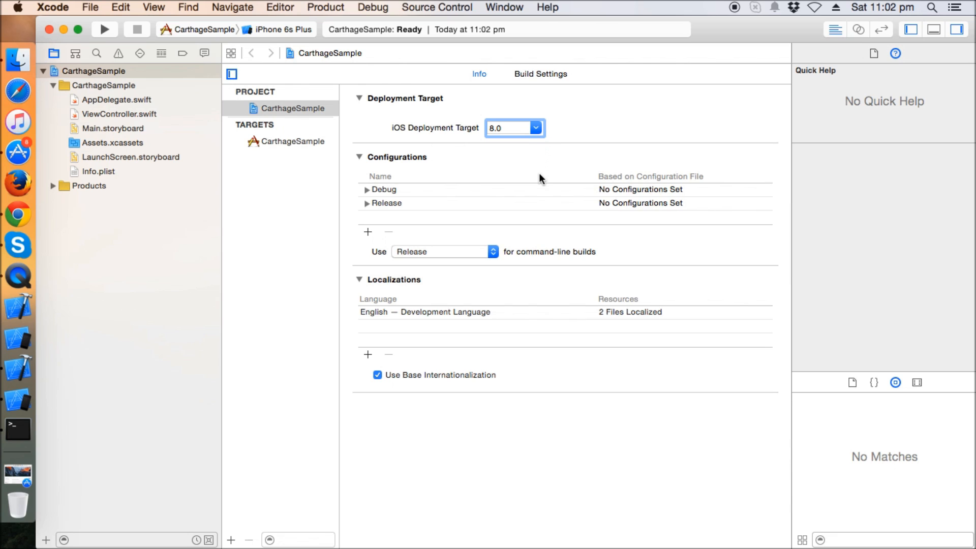
Select the CarthageSample project to show its Info with iOS Deployment Target 8.0
left_click(507, 128)
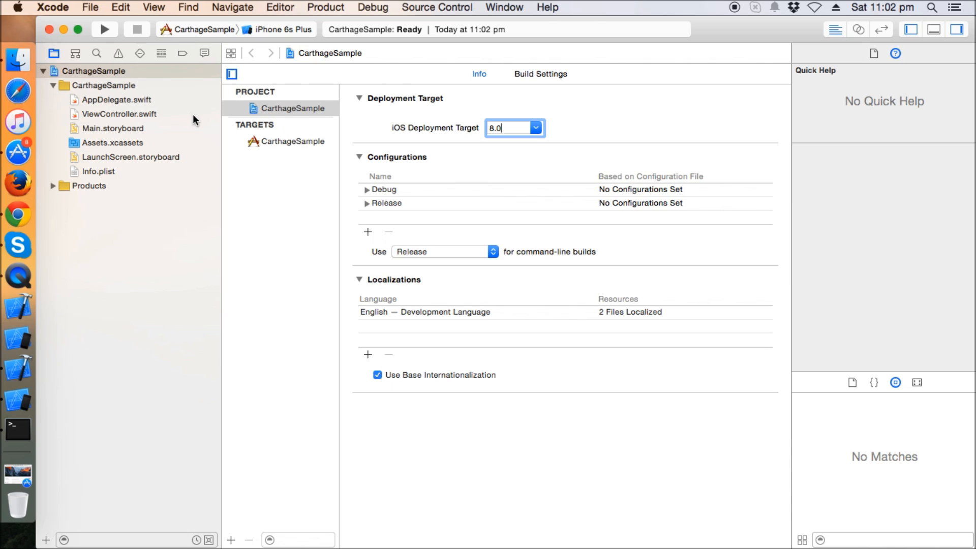
mouse_move(17, 398)
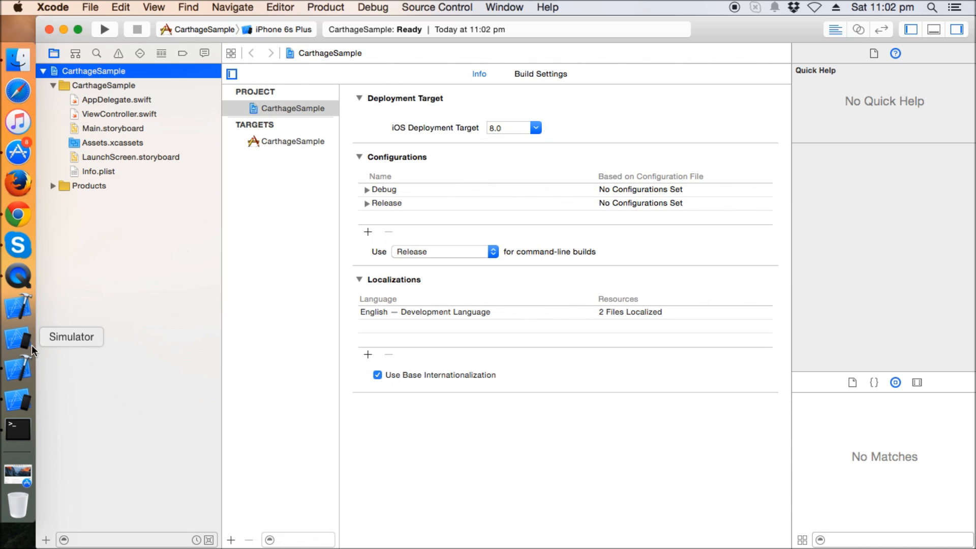
mouse_move(17, 429)
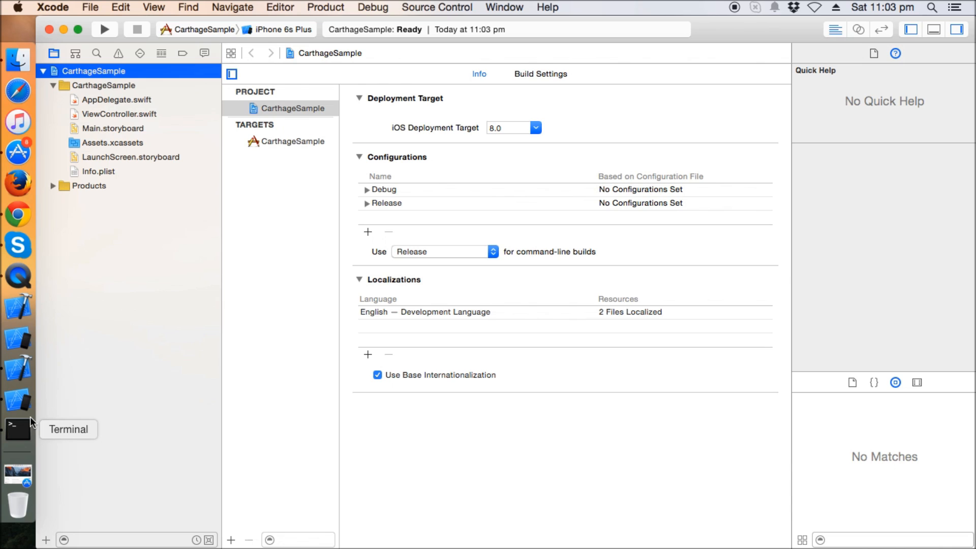
mouse_move(59, 426)
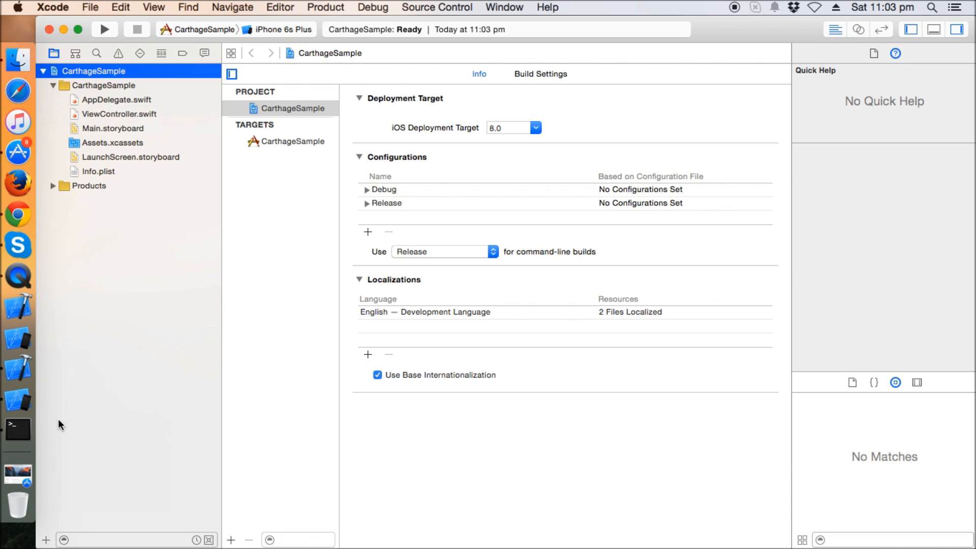
mouse_move(74, 414)
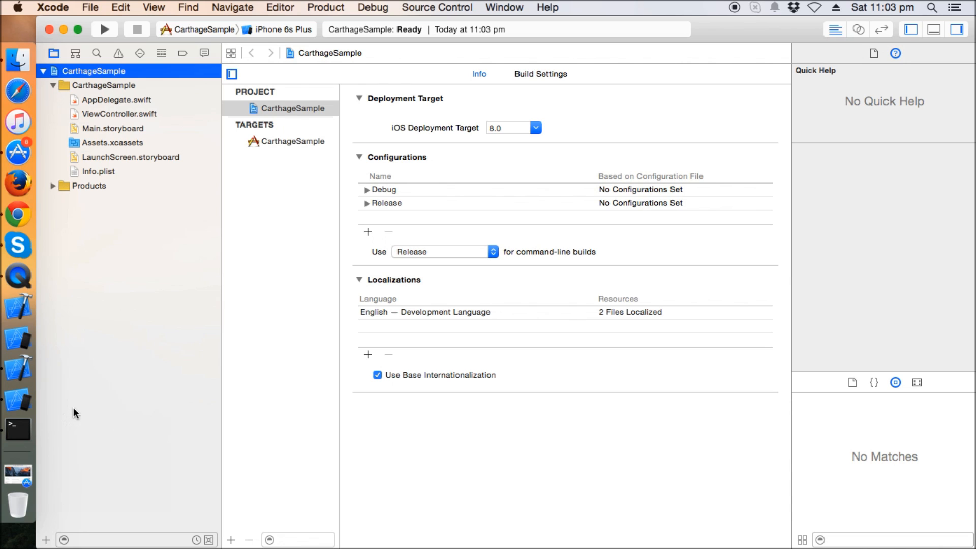
mouse_move(46, 417)
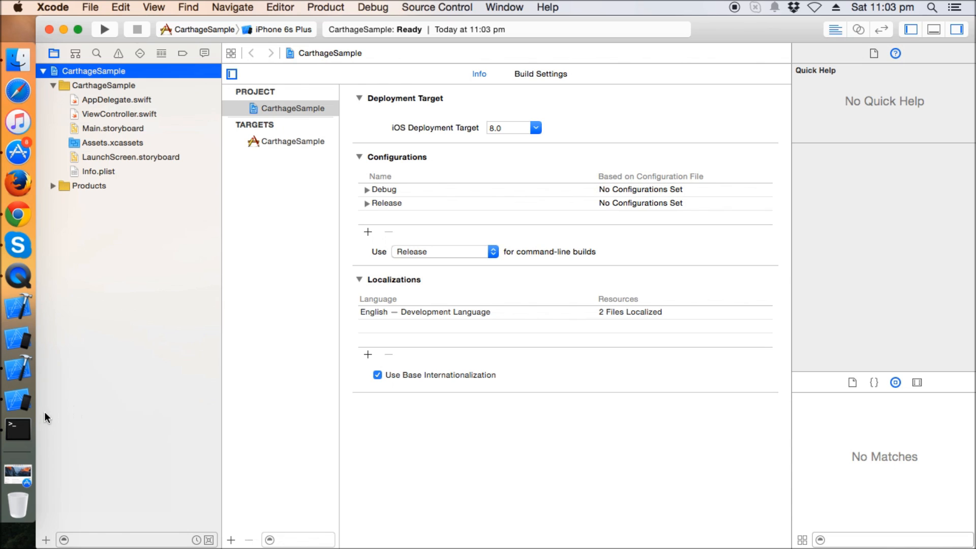
mouse_move(86, 429)
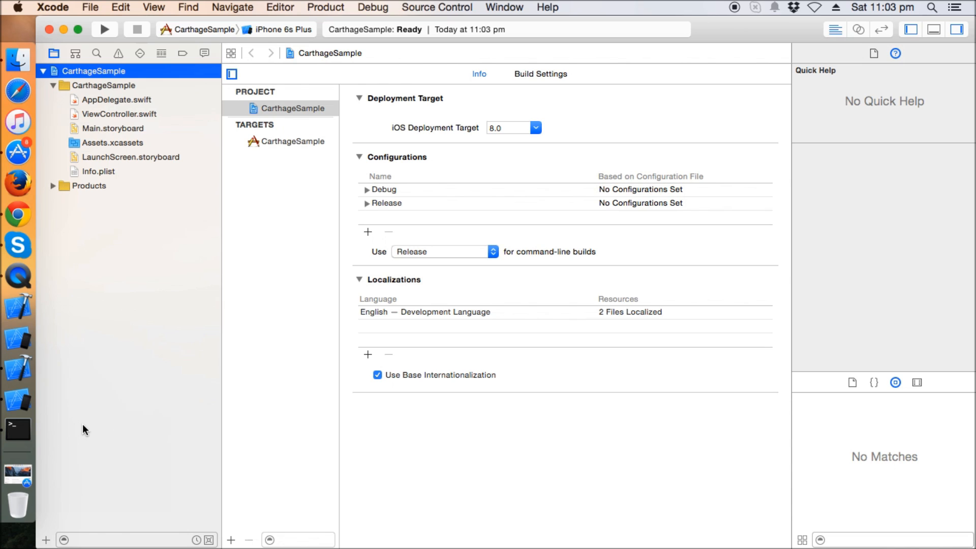
mouse_move(94, 423)
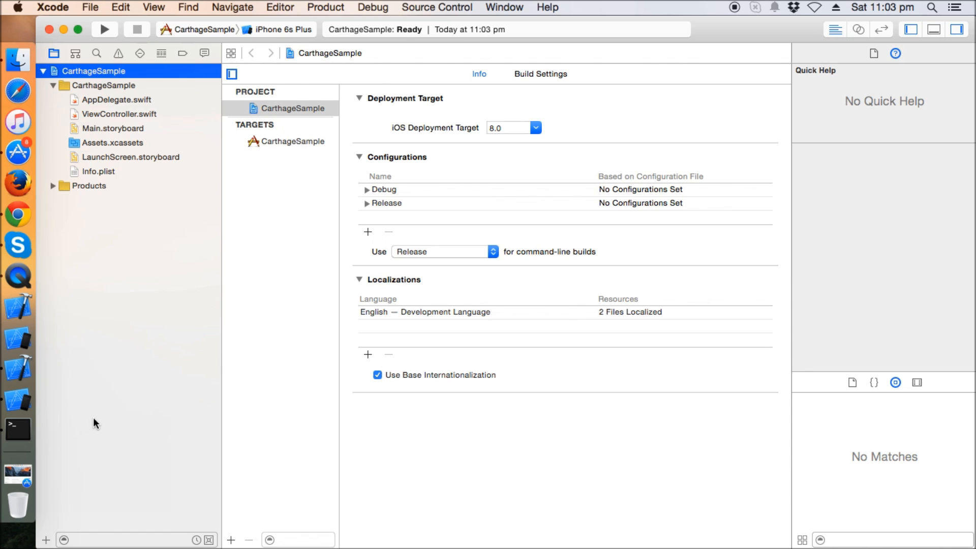
Run `carthage version` in a new Terminal window, reporting 0.10.0
left_click(17, 429)
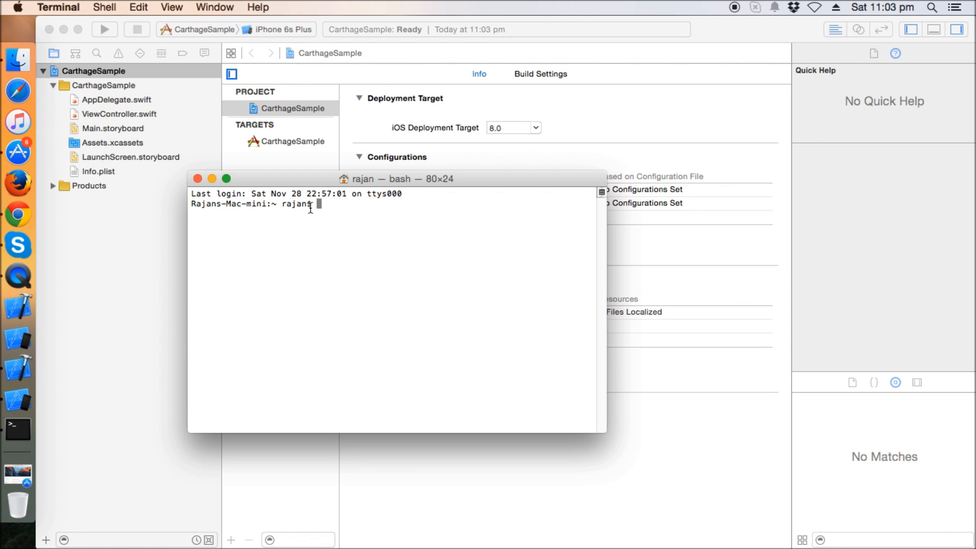
type("carthage version")
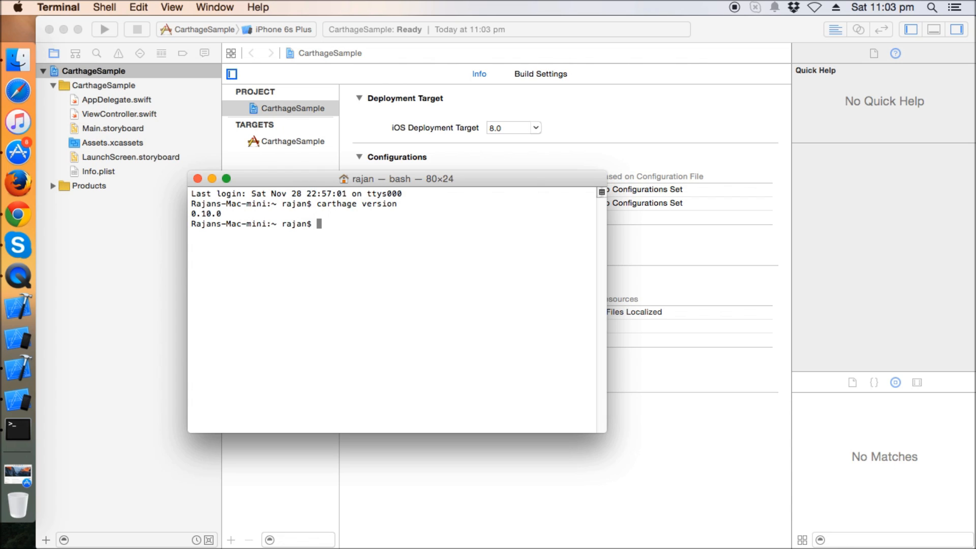
Move Terminal into the CarthageSample folder and create an empty Cartfile with `touch Cartfile`
type("clear")
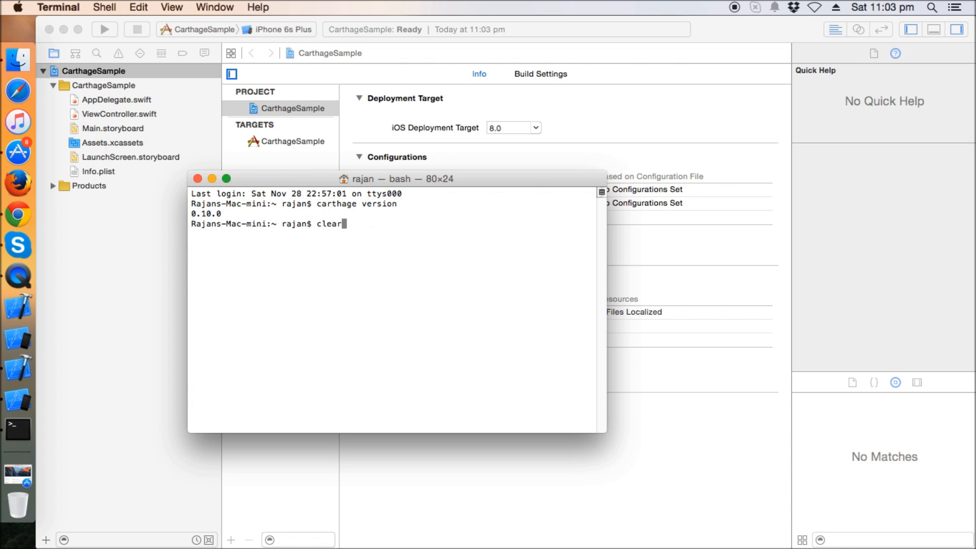
type("touch Cartfile")
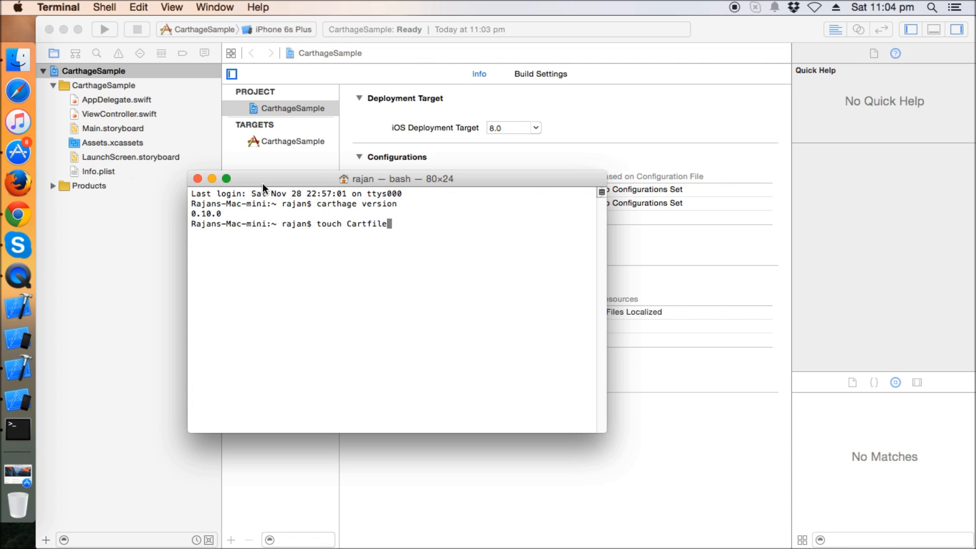
mouse_move(363, 203)
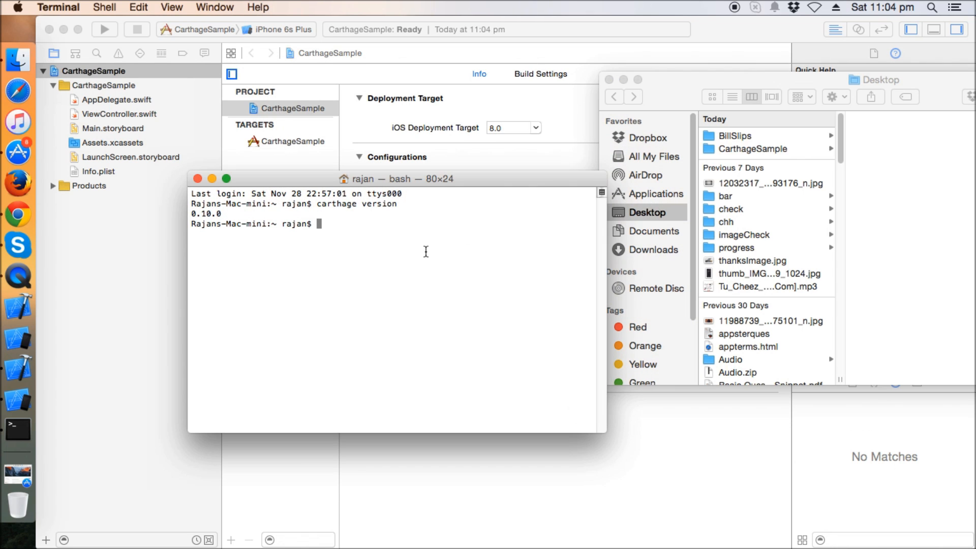
left_click_drag(749, 149, 475, 266)
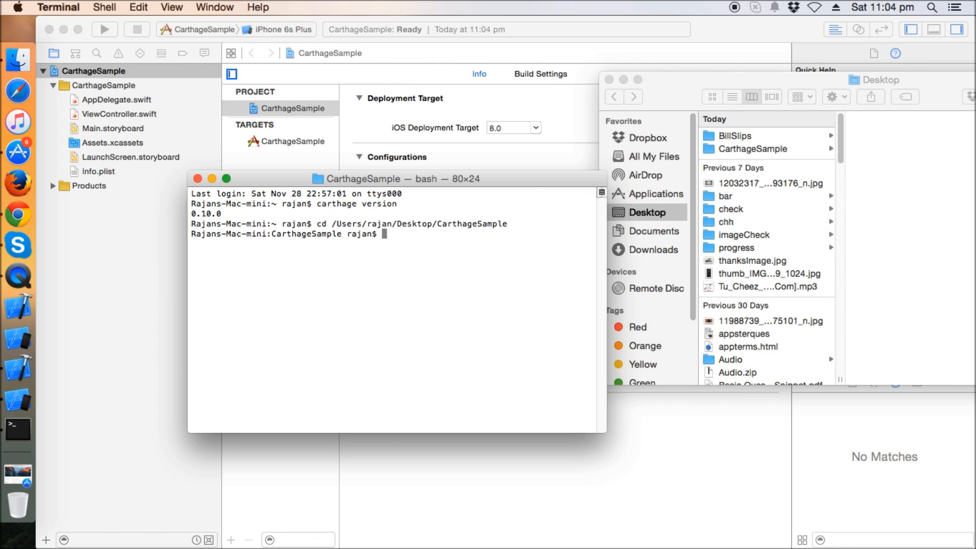
type("clear")
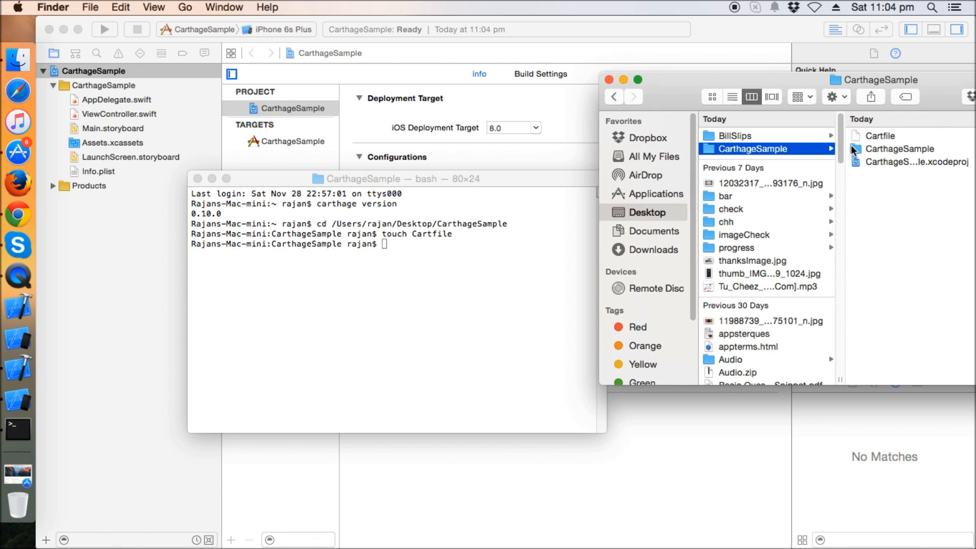
Fill the Cartfile in TextEdit with github "Alamofire/Alamofire" ~> 3.0 and github "SwiftyJSON/SwiftyJSON"
double_click(879, 136)
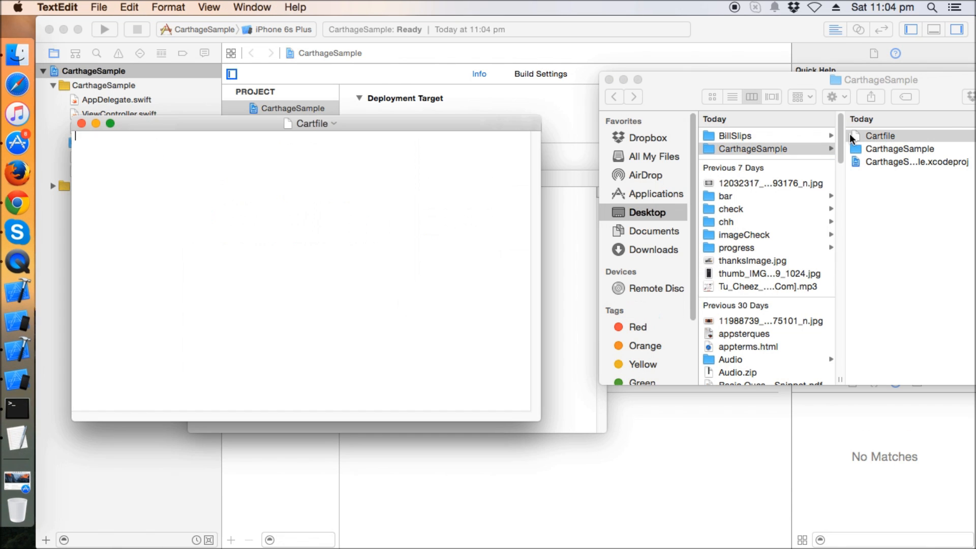
mouse_move(18, 203)
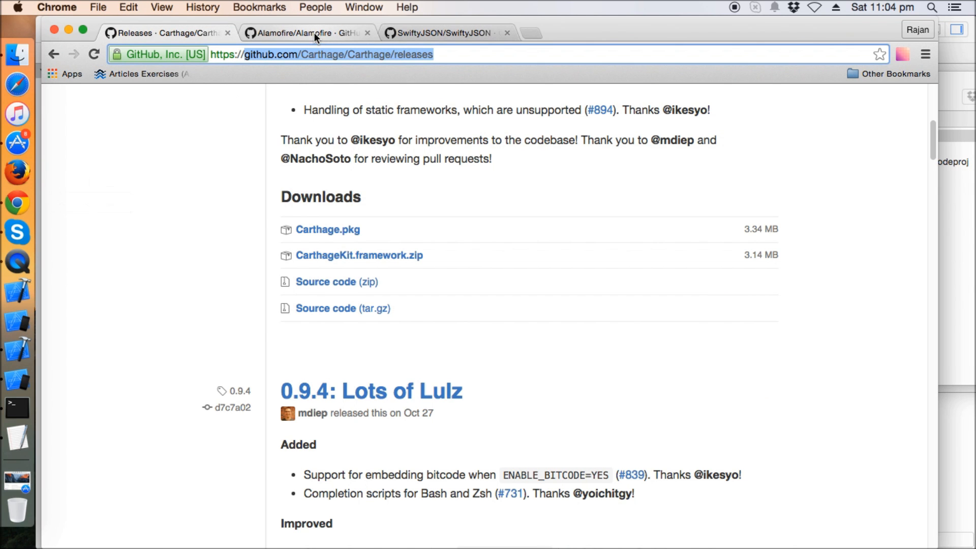
left_click(305, 33)
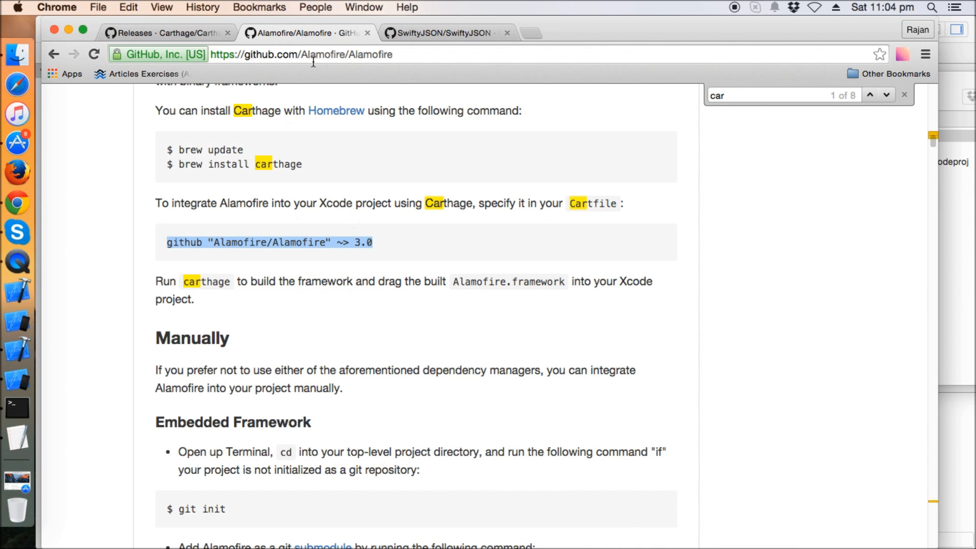
mouse_move(284, 259)
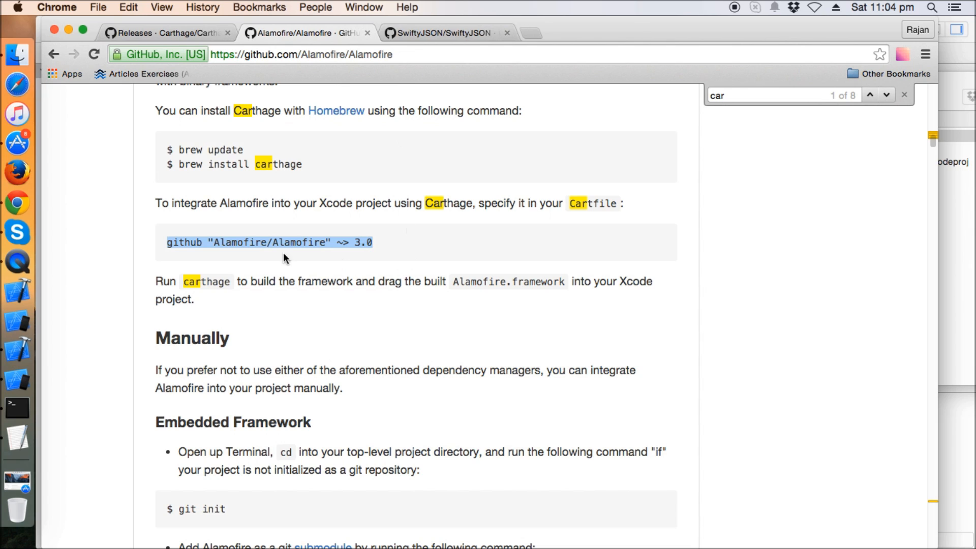
mouse_move(386, 246)
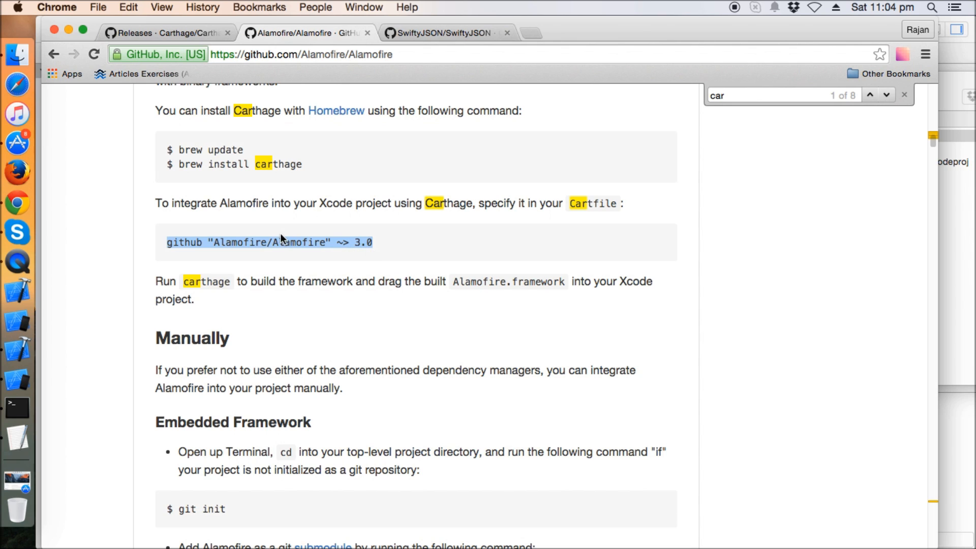
mouse_move(17, 379)
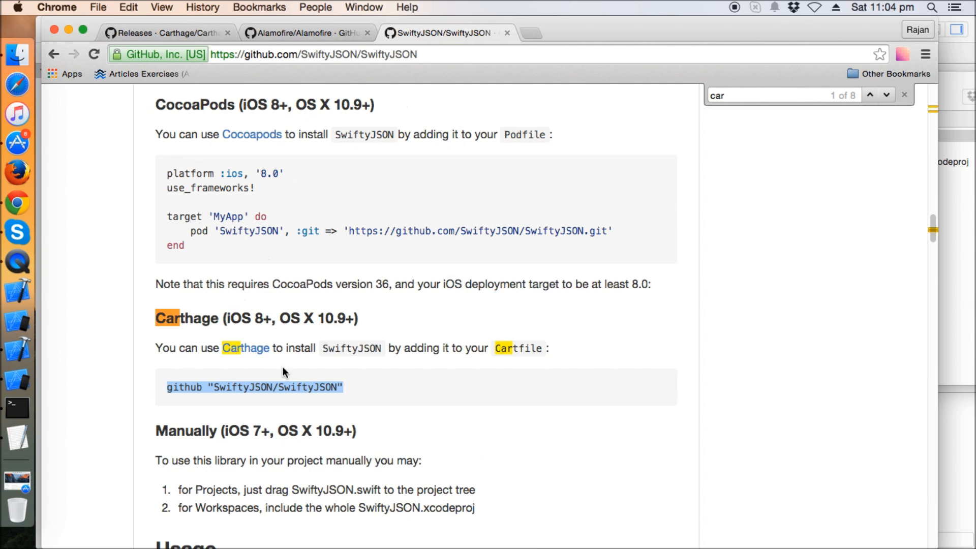
mouse_move(168, 388)
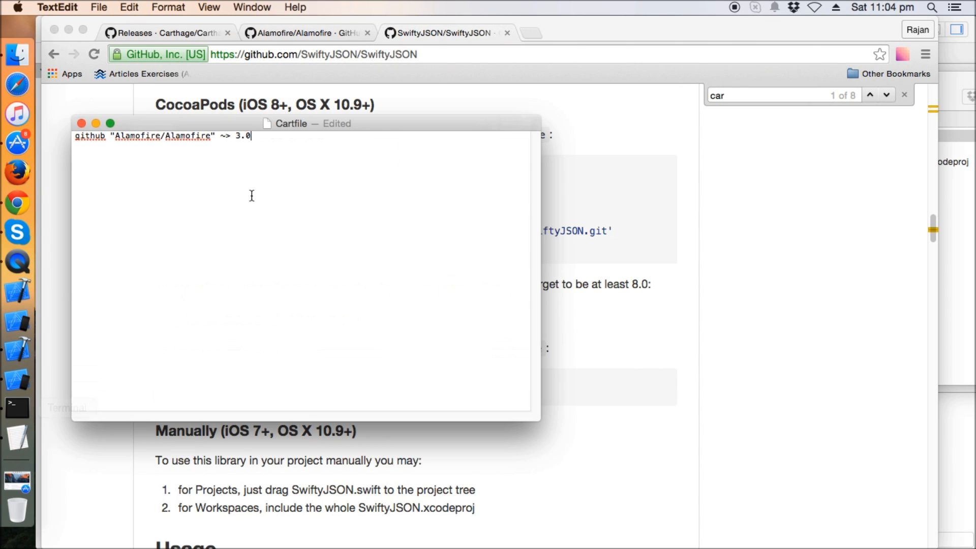
type("github \"SwiftyJSON/SwiftyJSON\"")
type("clear")
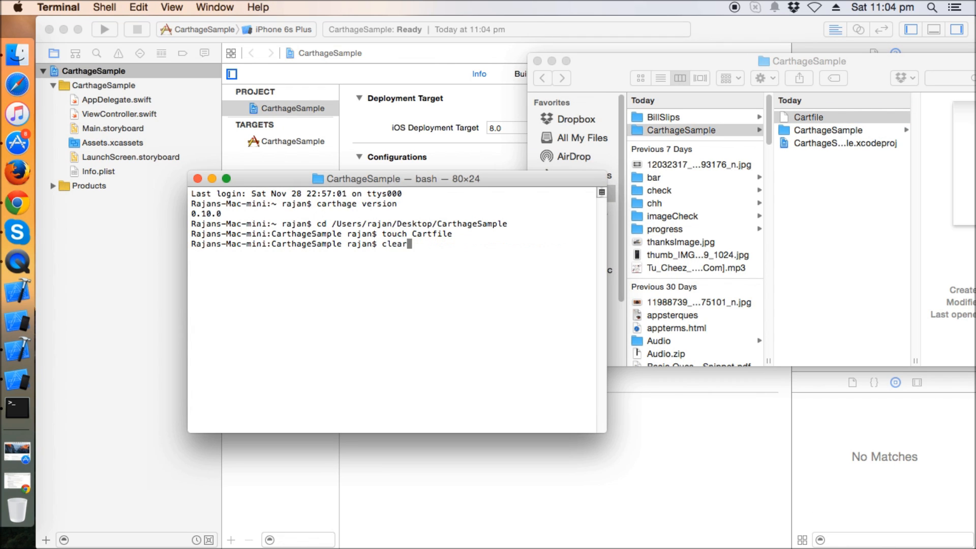
Run `carthage update --platform iOS` in the CarthageSample folder
type("carthage update --platform iOS")
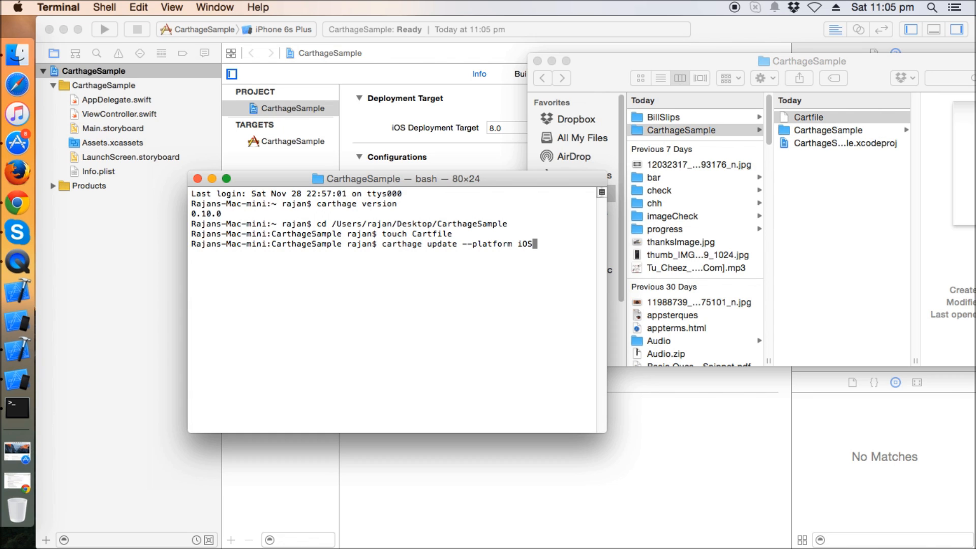
key("Return")
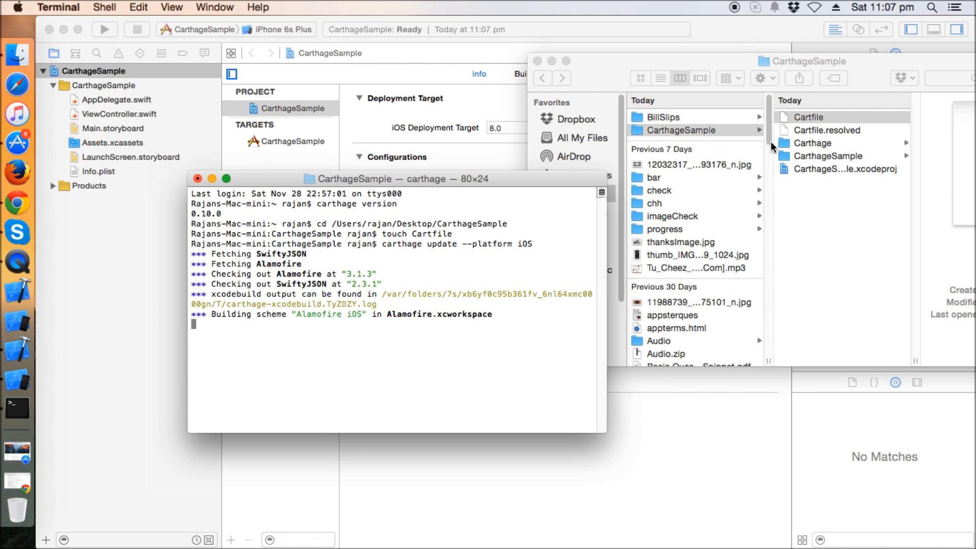
mouse_move(851, 150)
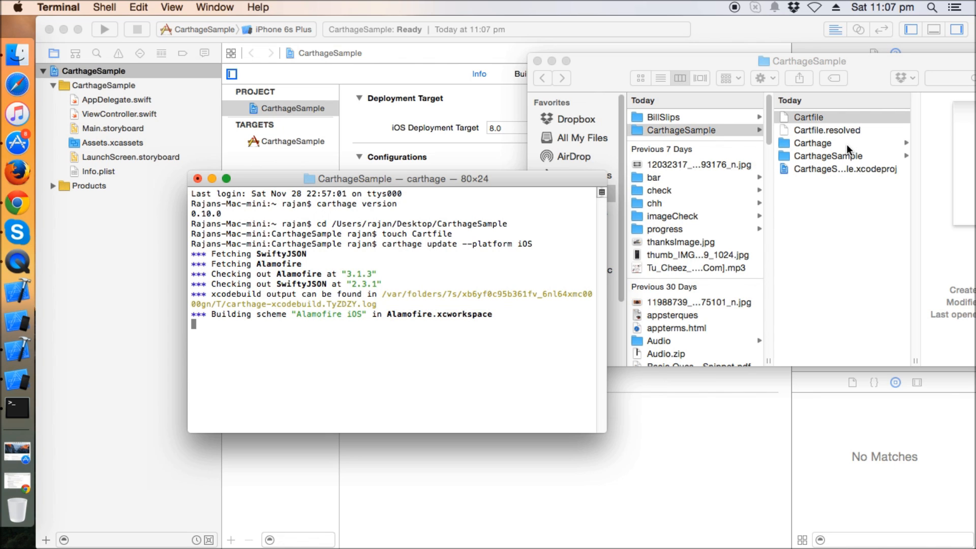
mouse_move(828, 153)
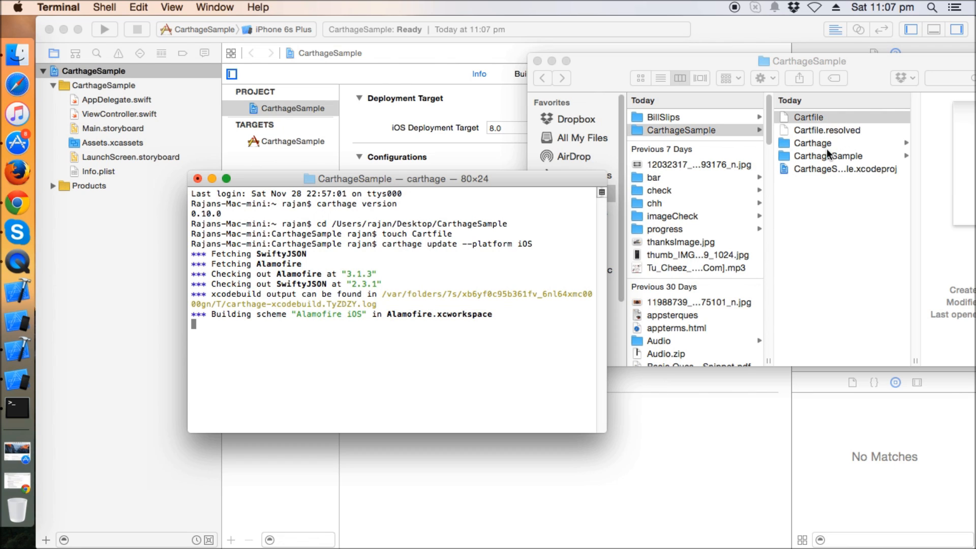
mouse_move(880, 149)
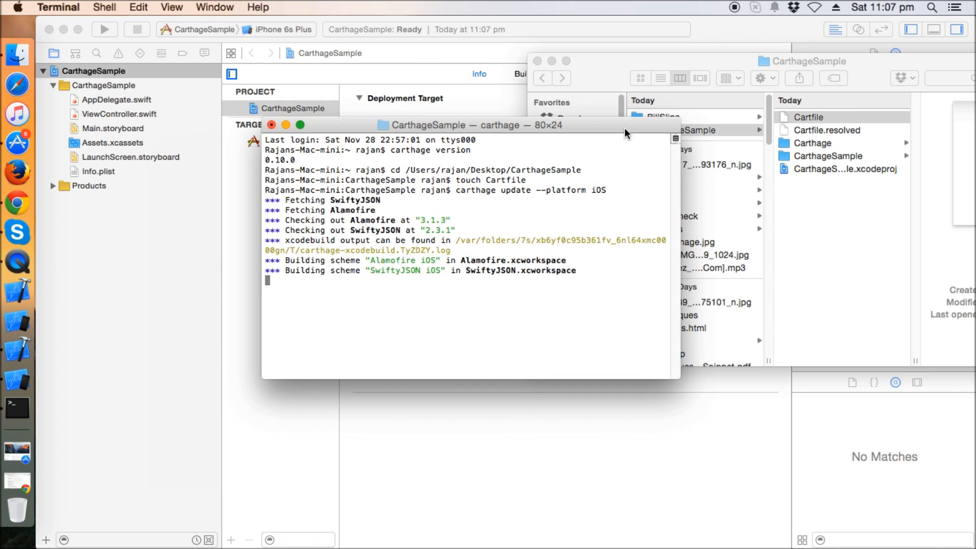
mouse_move(323, 143)
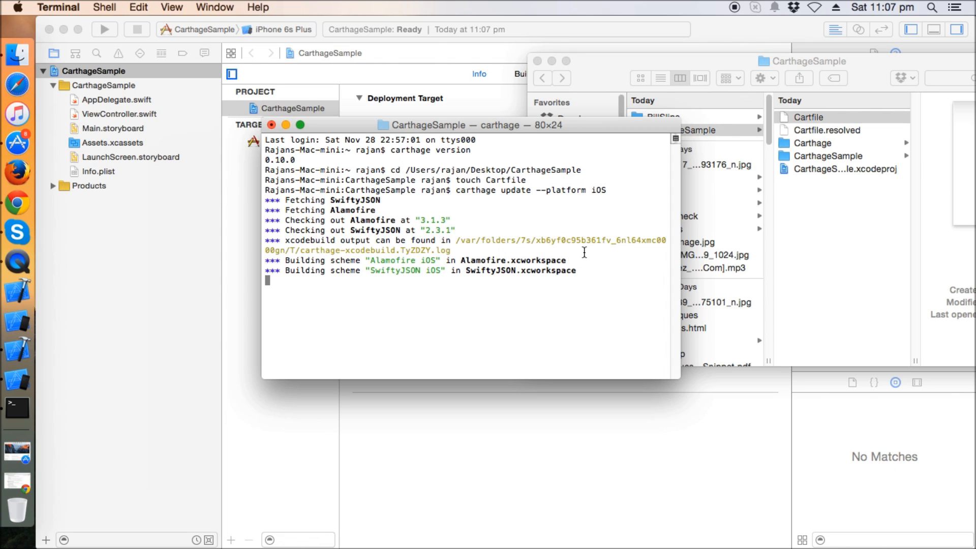
mouse_move(581, 294)
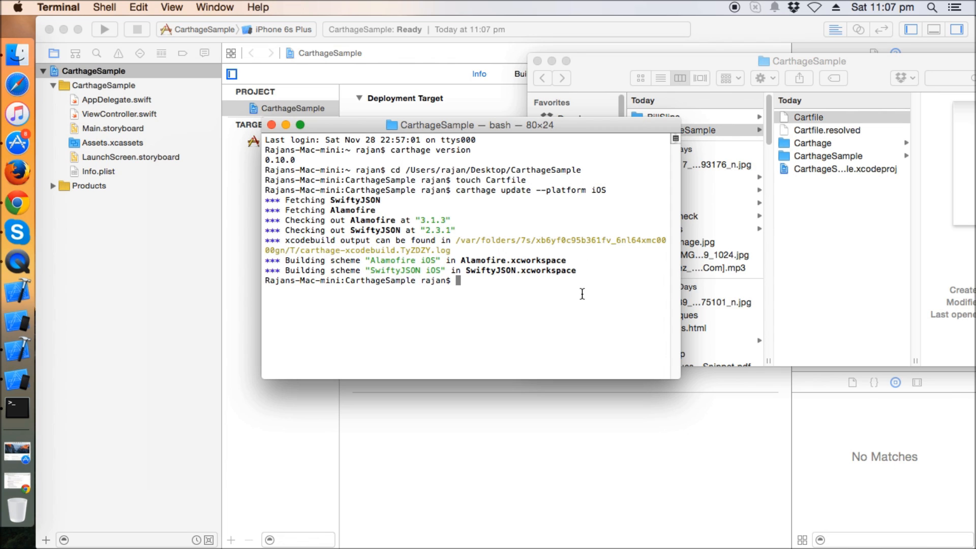
mouse_move(648, 245)
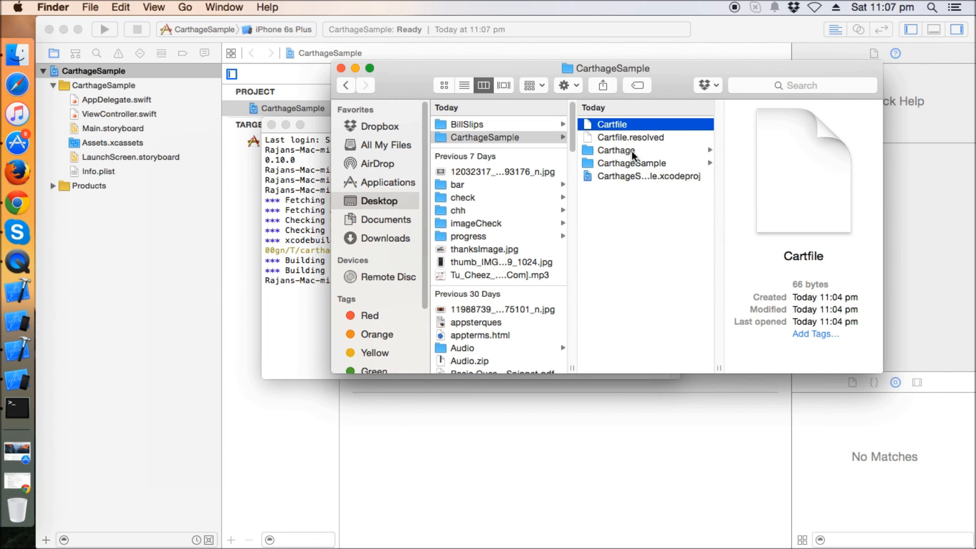
Browse Finder into Carthage > Build > iOS to see the built frameworks
left_click(617, 150)
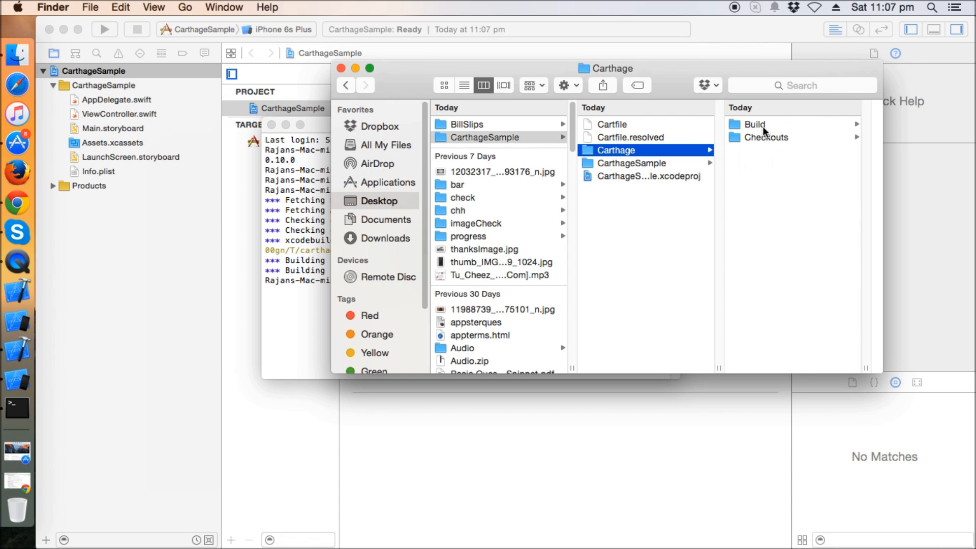
left_click(754, 124)
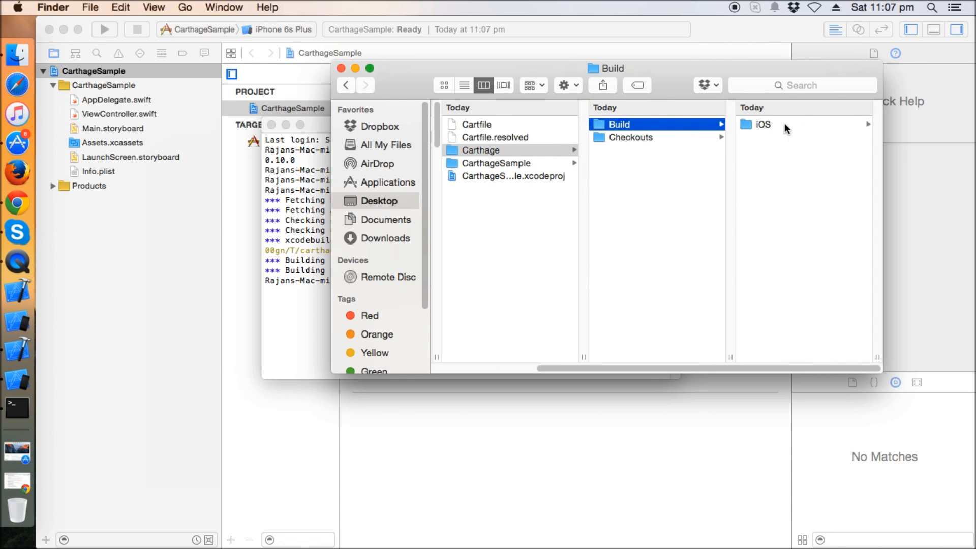
left_click(764, 124)
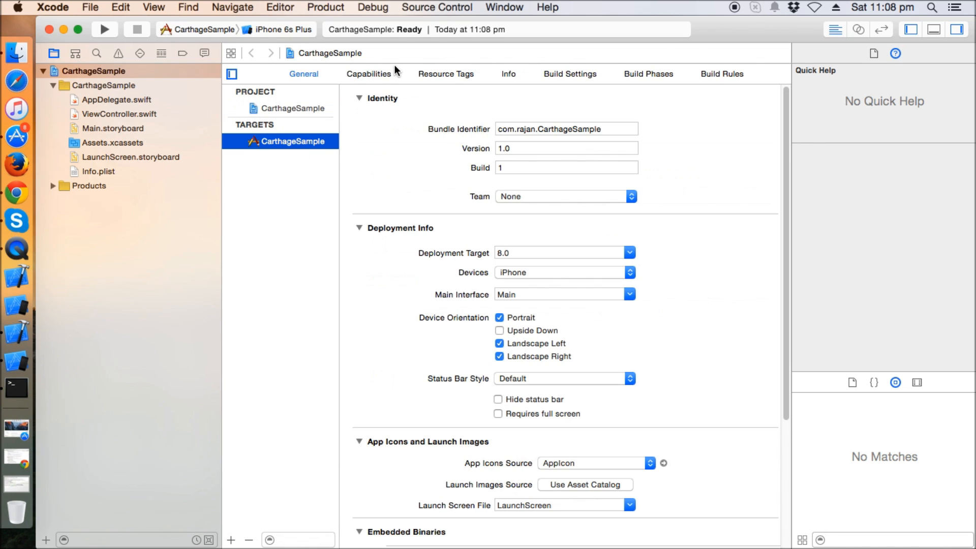
Reach Linked Frameworks and Libraries and start adding frameworks from disk via Add Other…
scroll("down", 3)
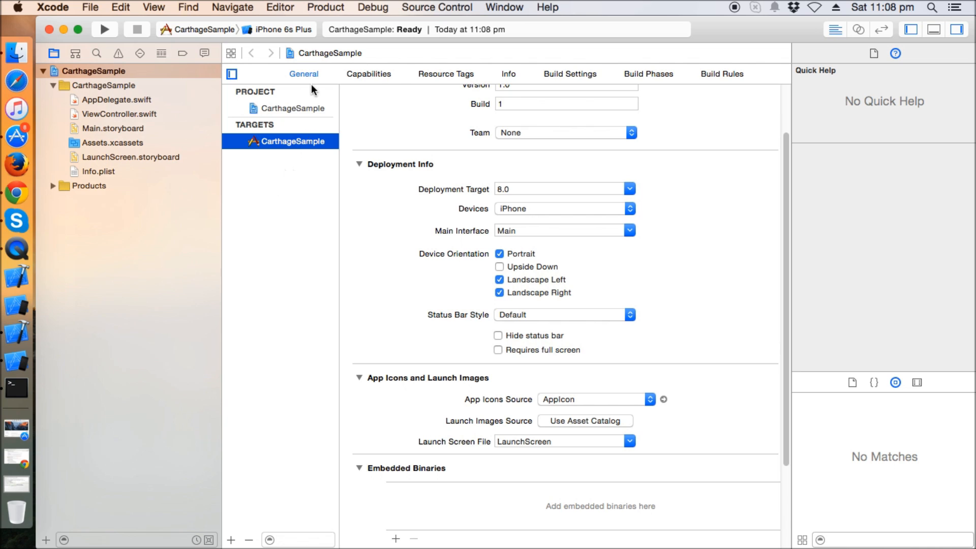
scroll("down", 3)
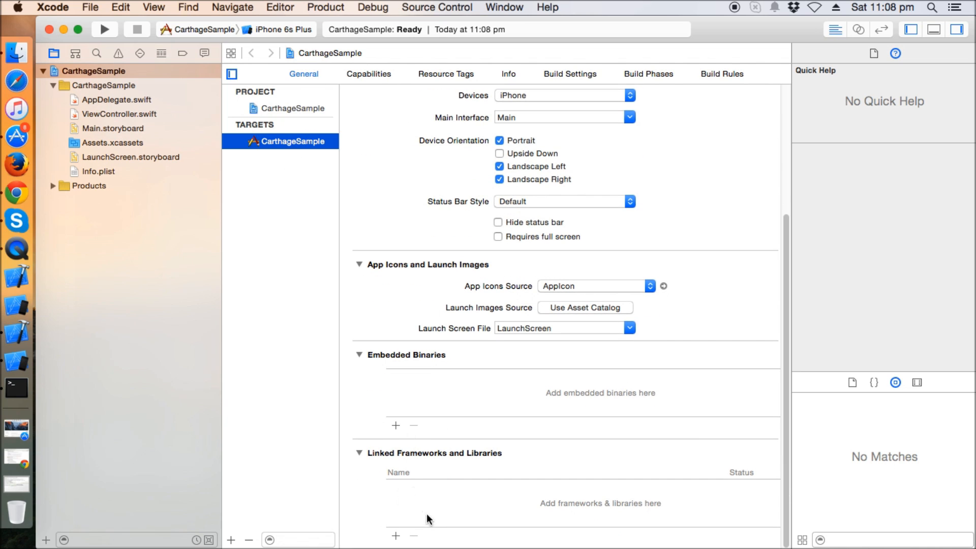
mouse_move(405, 537)
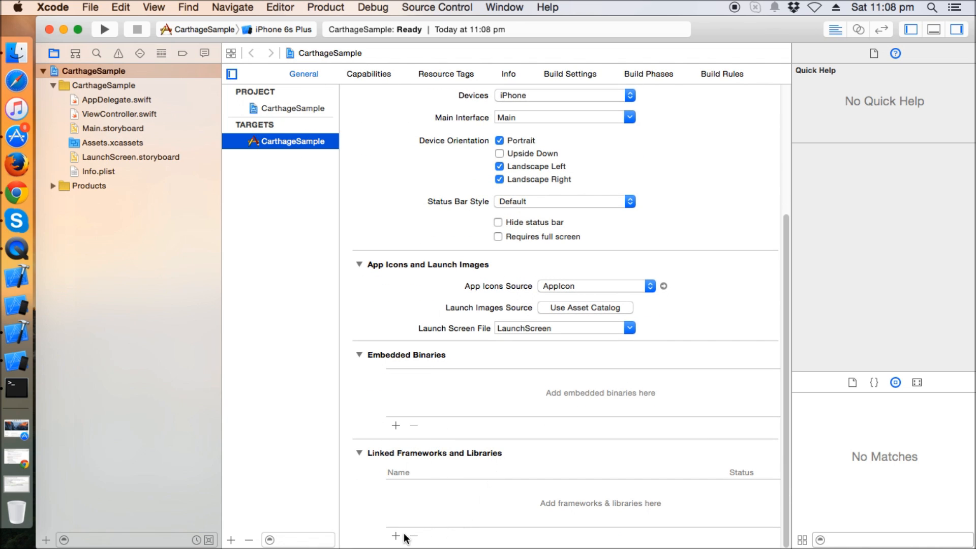
left_click(395, 536)
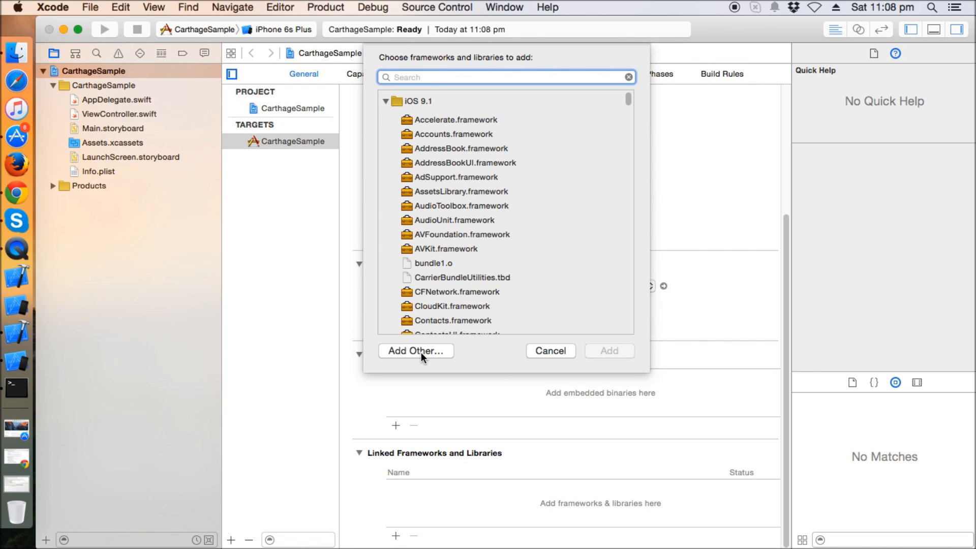
left_click(415, 351)
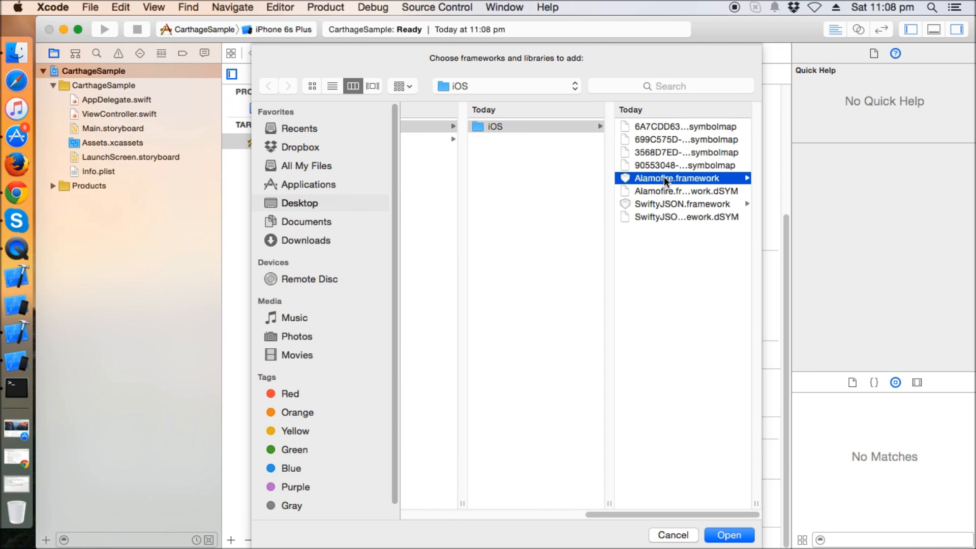
Link Alamofire.framework and SwiftyJSON.framework from Carthage/Build/iOS to the CarthageSample target
left_click(680, 178)
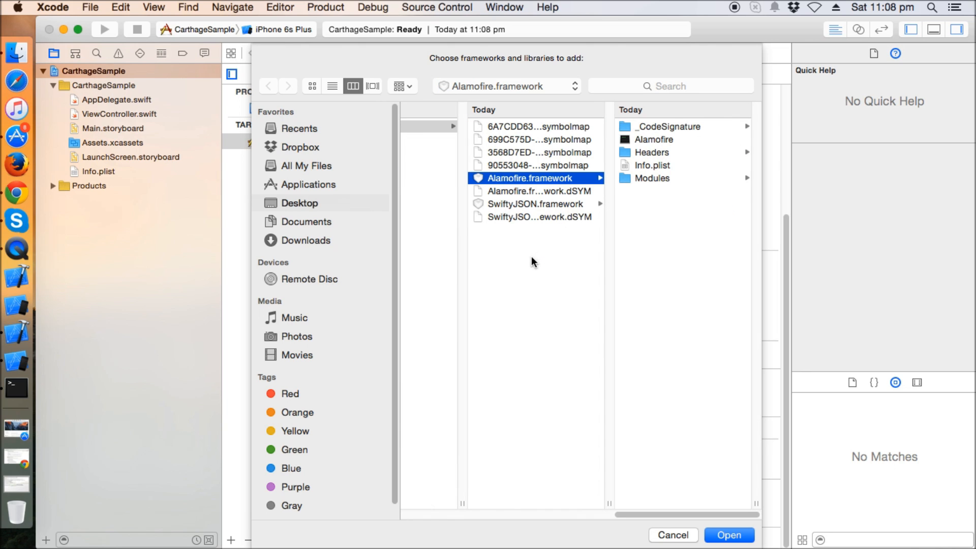
left_click(532, 203)
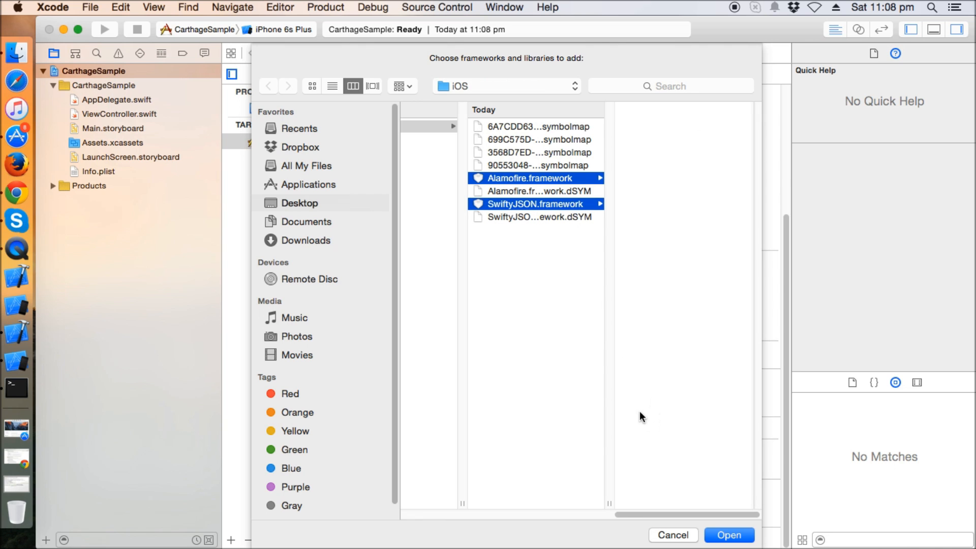
left_click(728, 535)
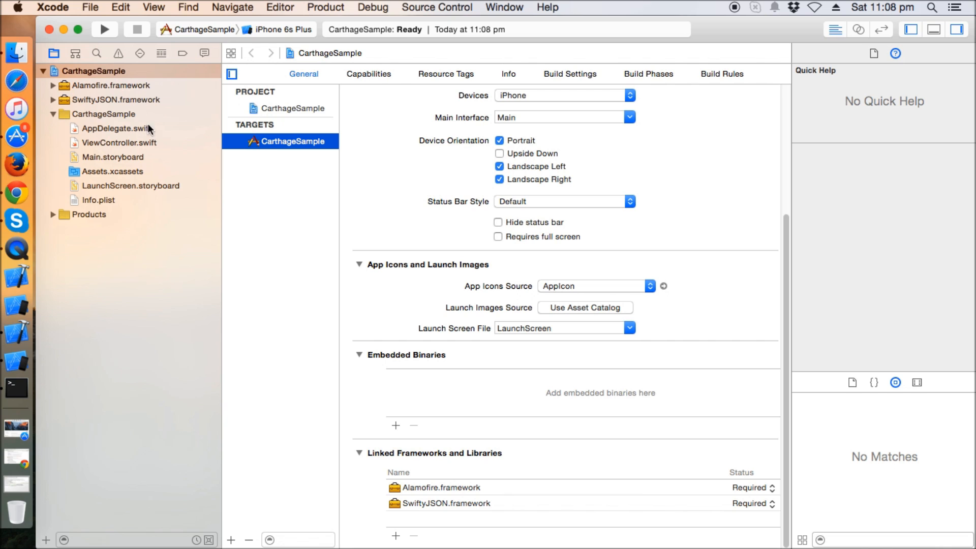
mouse_move(138, 165)
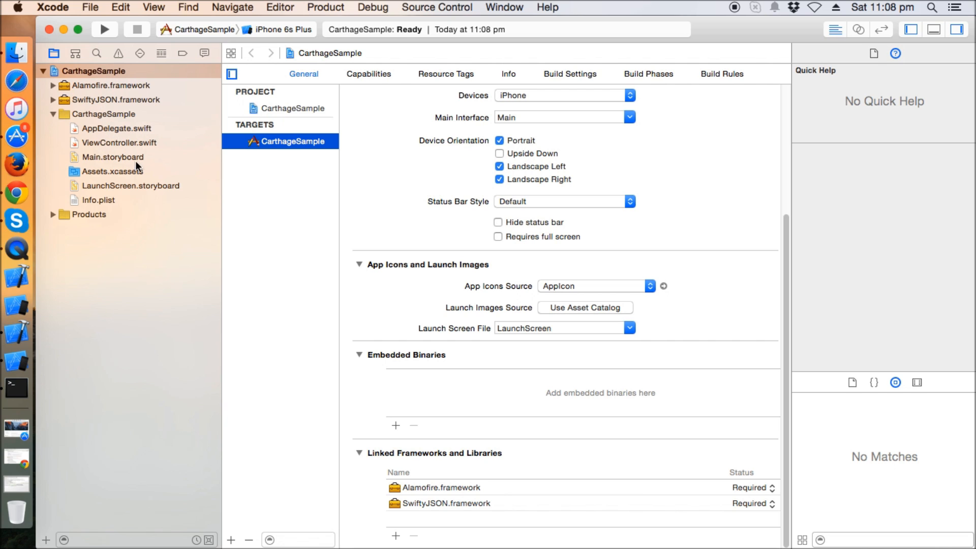
Add 'import Alamofire' under 'import UIKit' in ViewController.swift
left_click(114, 142)
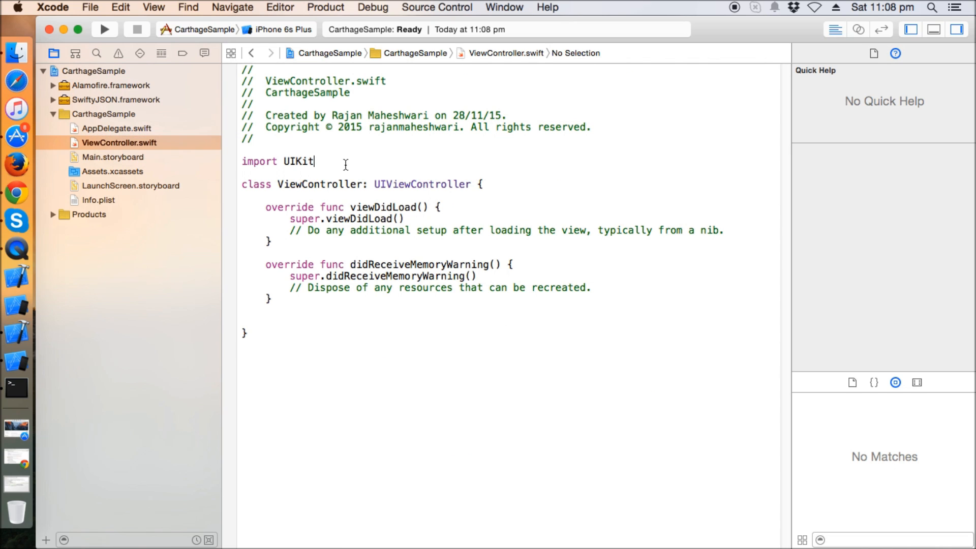
type("import Alamofire")
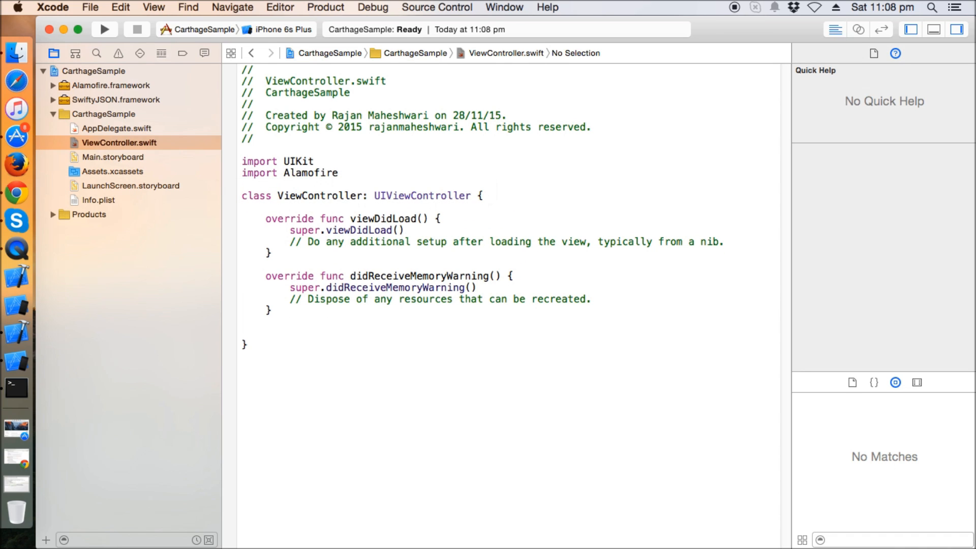
type("import")
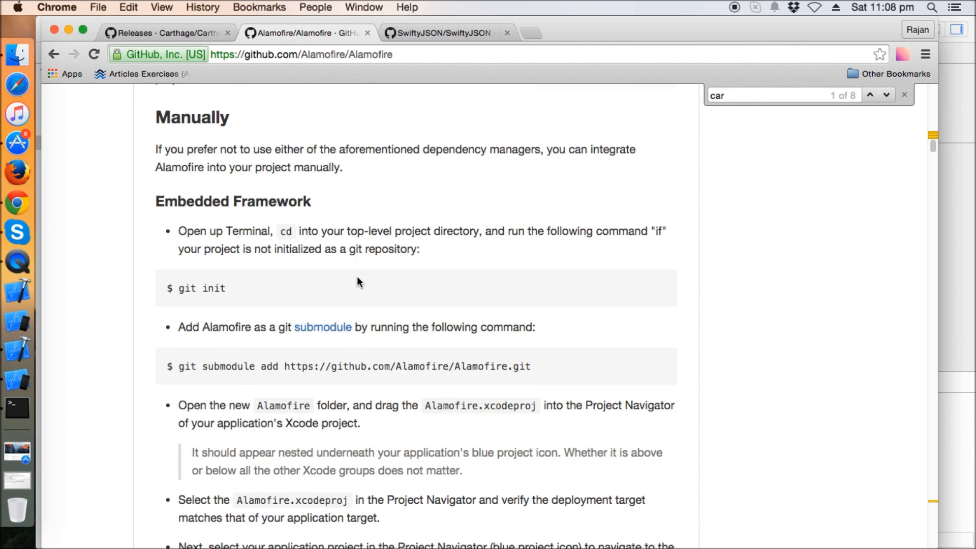
Paste the Alamofire httpbin.org GET sample into viewDidLoad with import SwiftyJSON, then show run destinations
scroll("down", 3)
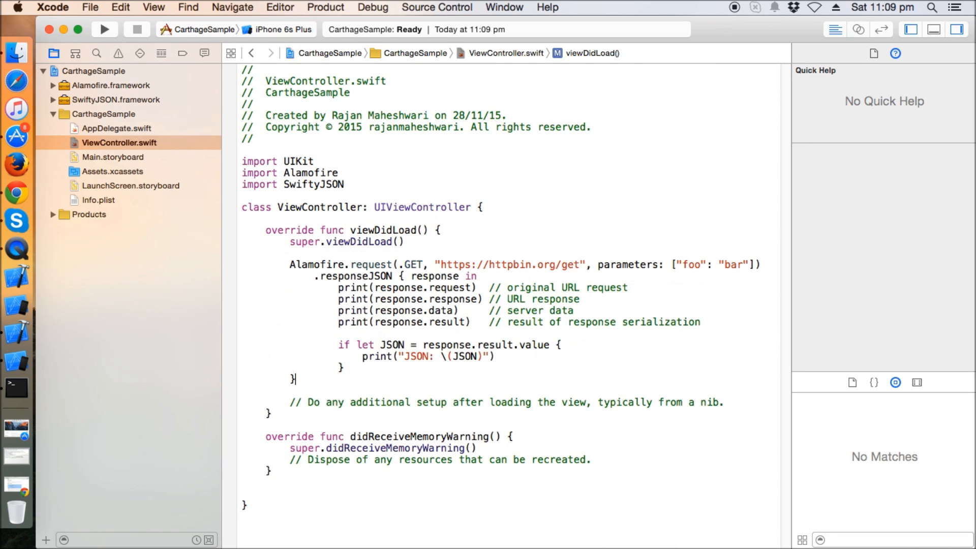
left_click(281, 30)
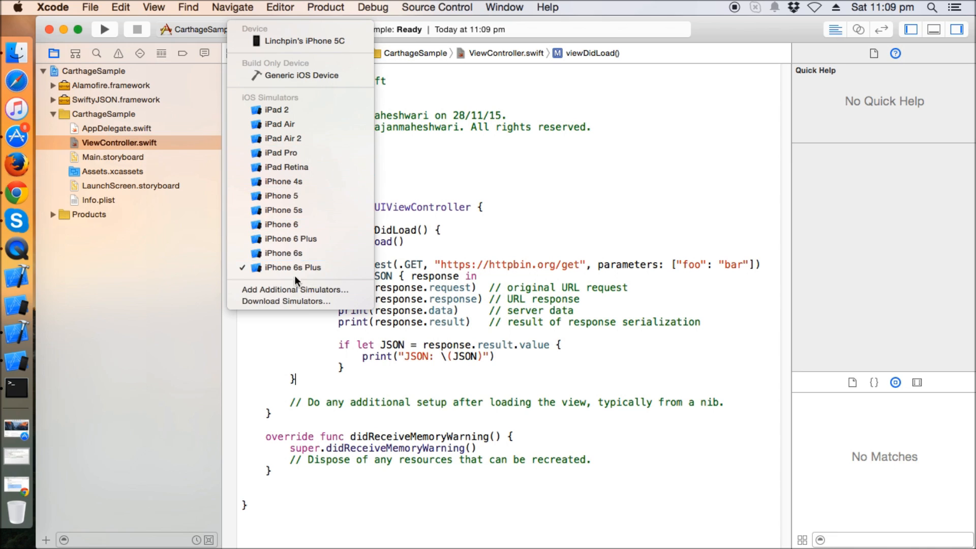
Run CarthageSample on the iPhone 6s simulator, hitting the dyld crash on Alamofire.framework
left_click(283, 254)
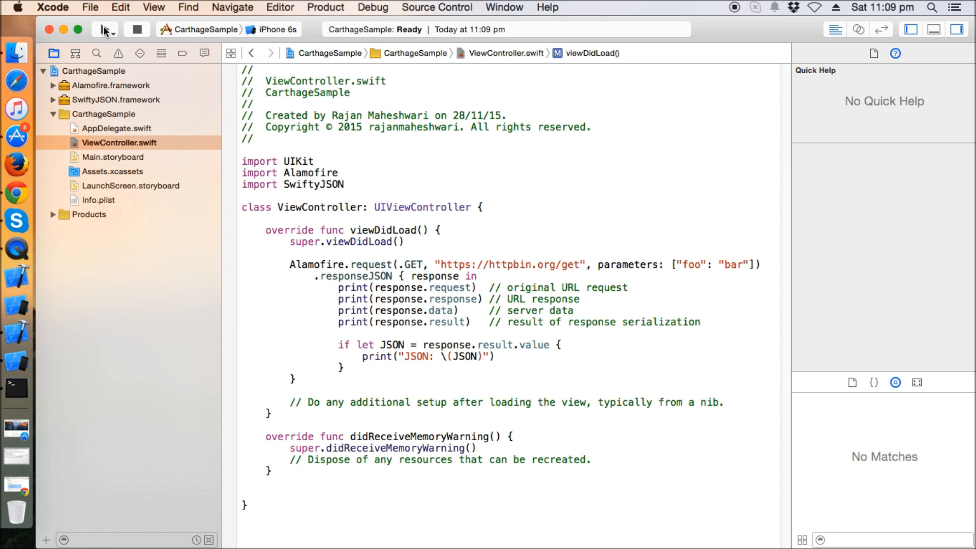
left_click(105, 29)
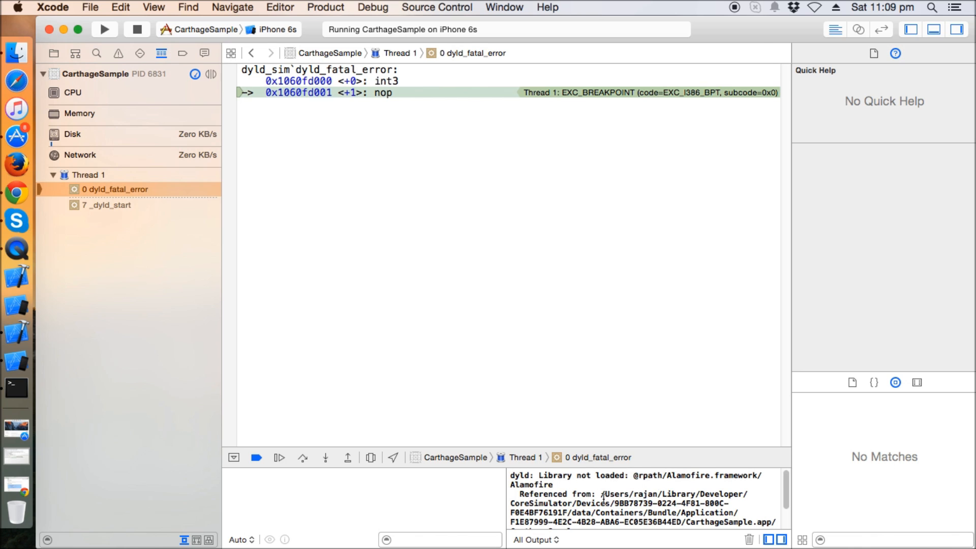
mouse_move(296, 112)
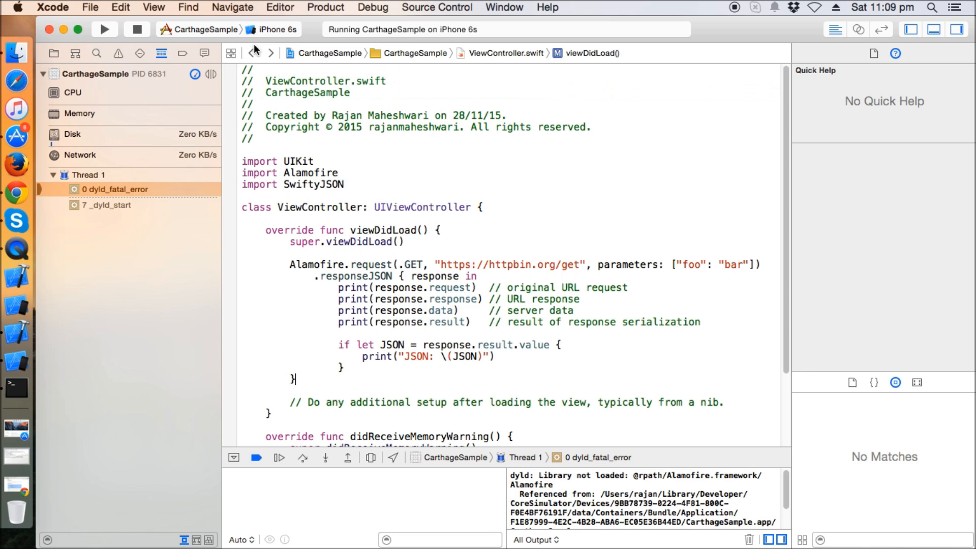
mouse_move(167, 181)
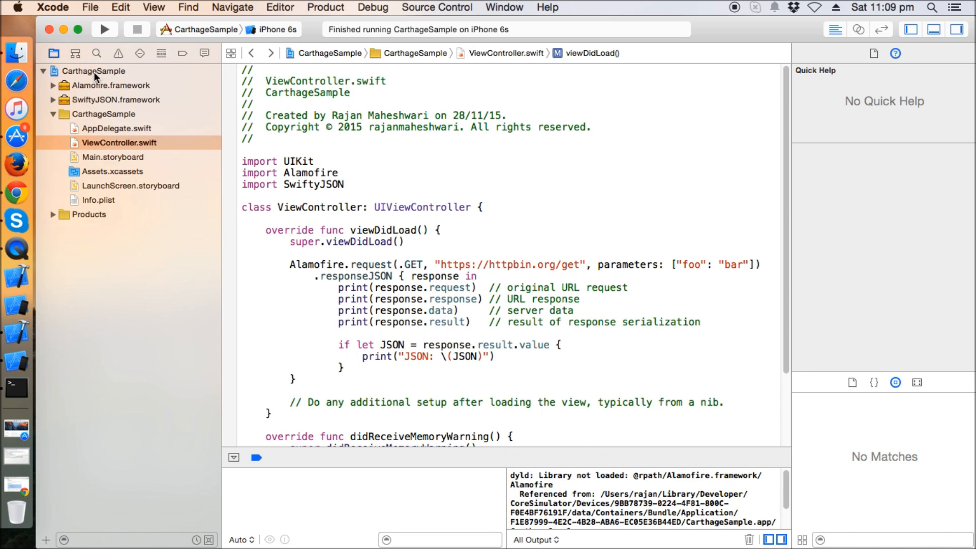
Add a new Copy Files build phase to the CarthageSample target
left_click(95, 70)
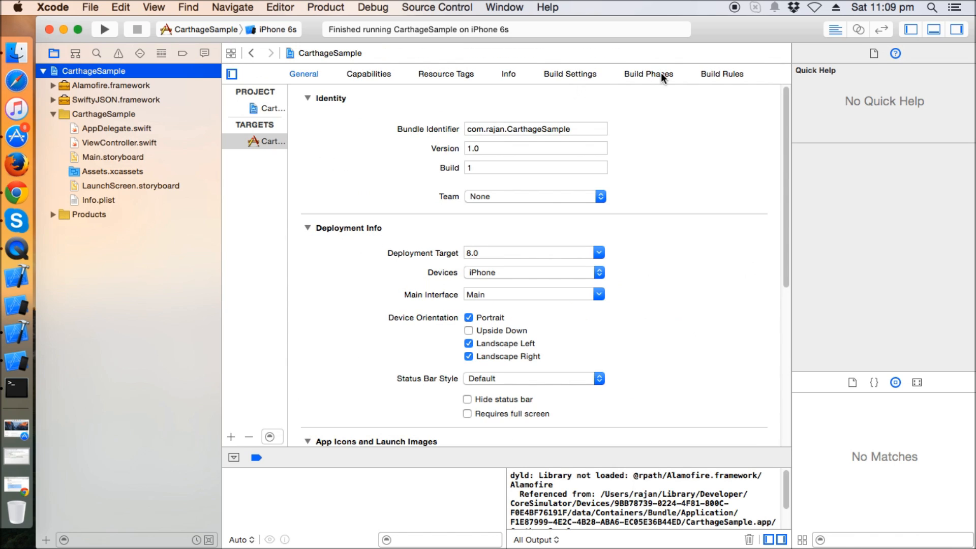
left_click(648, 73)
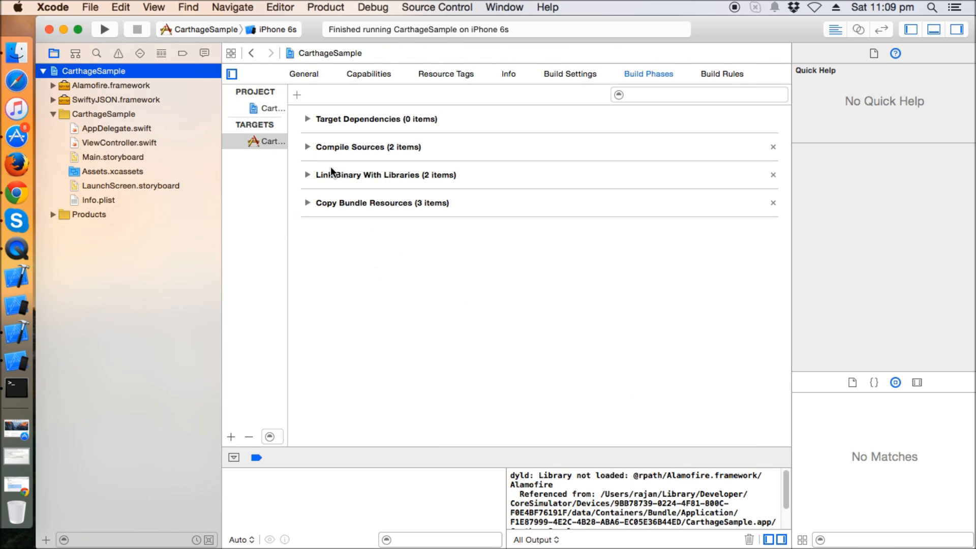
mouse_move(348, 262)
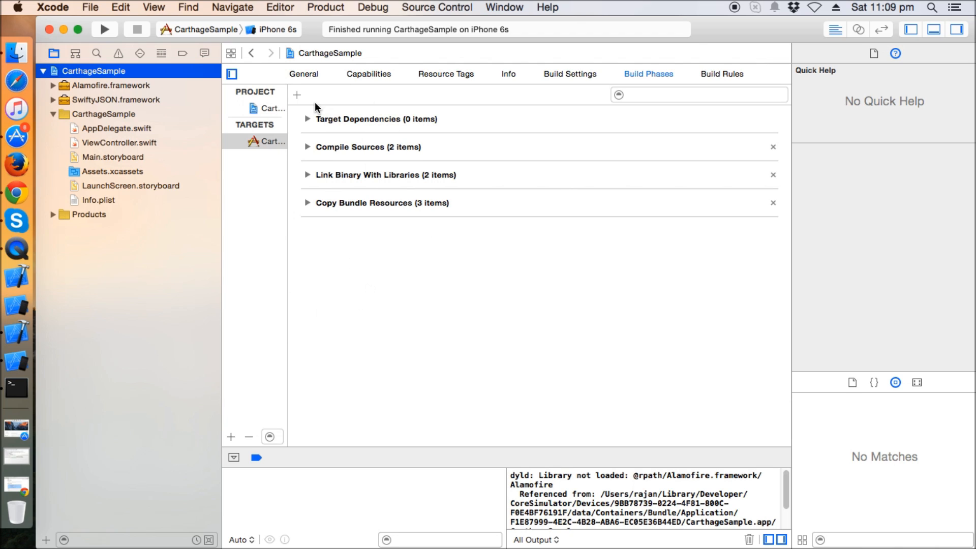
left_click(297, 95)
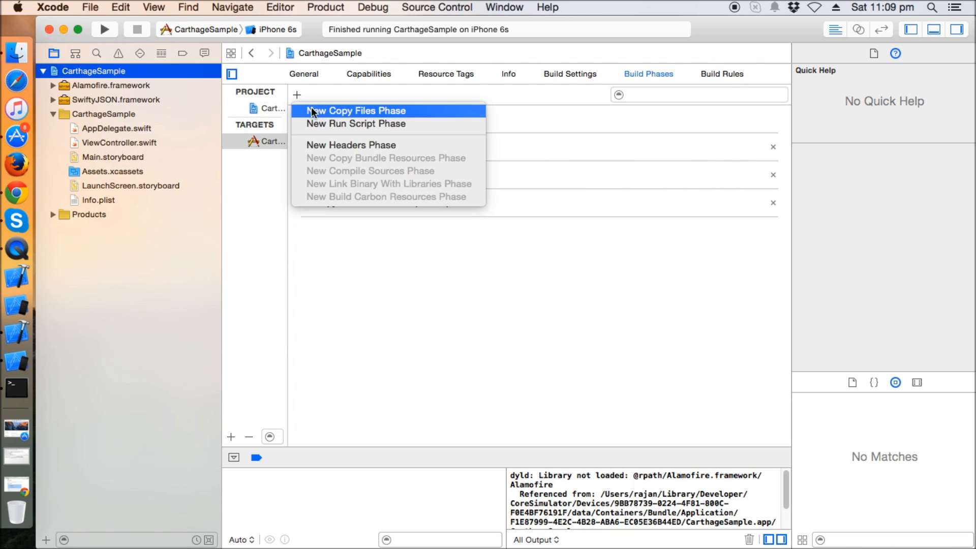
mouse_move(354, 121)
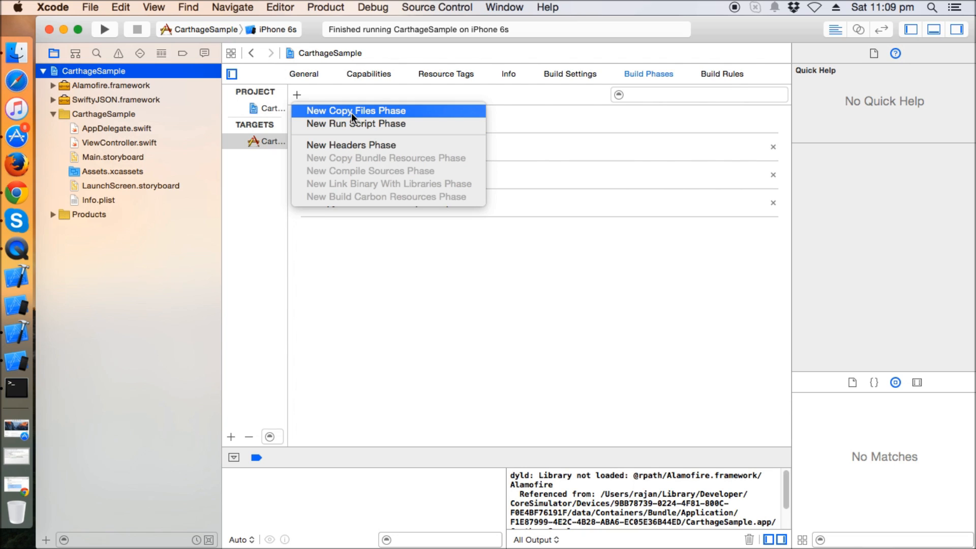
left_click(355, 109)
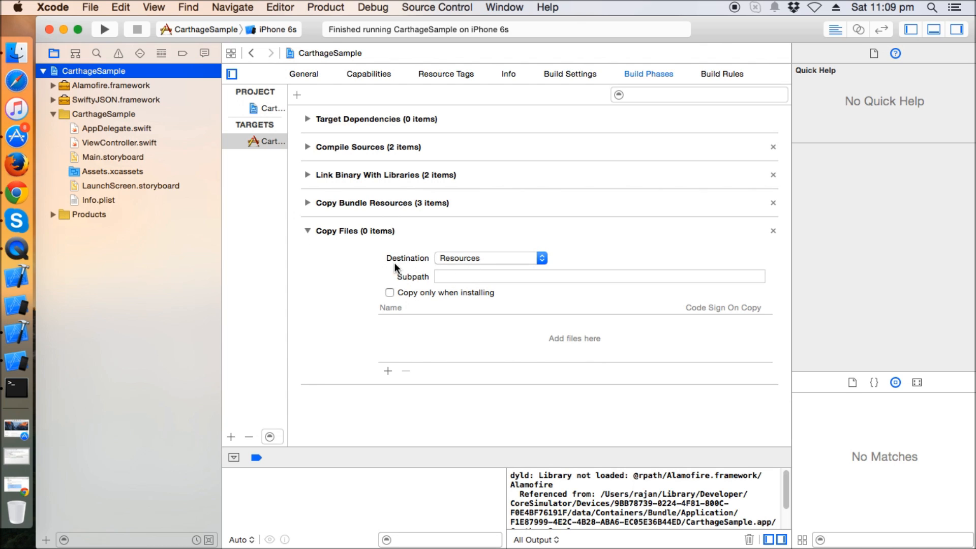
mouse_move(428, 266)
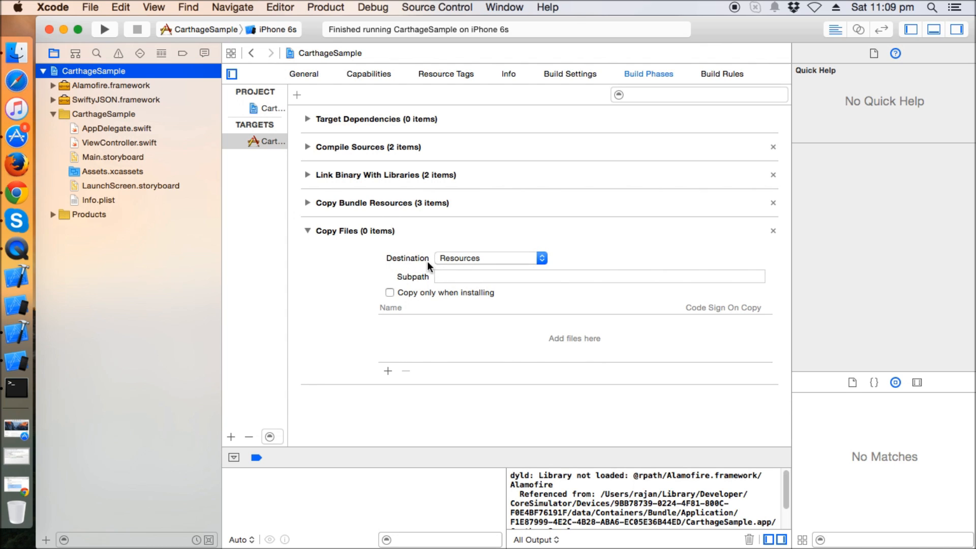
Set its destination to Frameworks and add Alamofire and SwiftyJSON frameworks with Code Sign On Copy
left_click(490, 257)
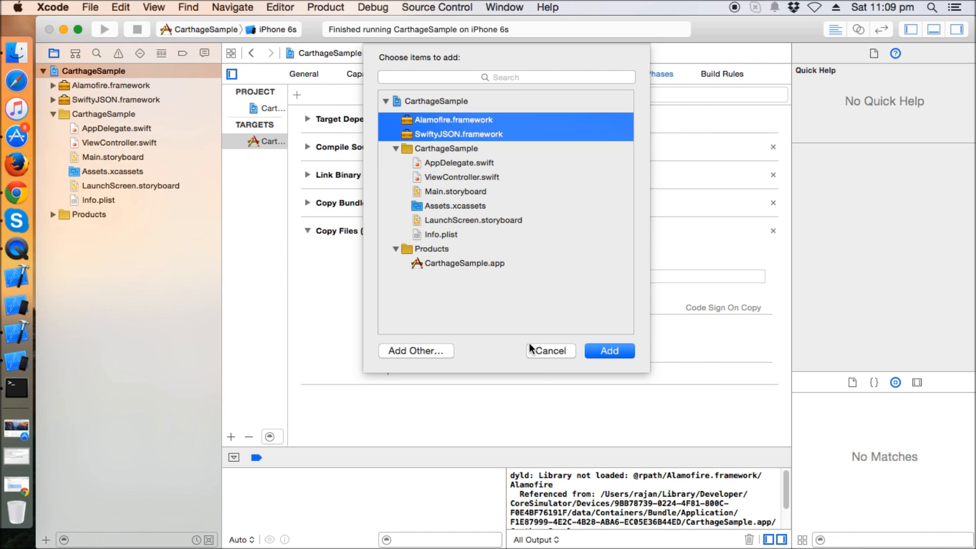
left_click(550, 351)
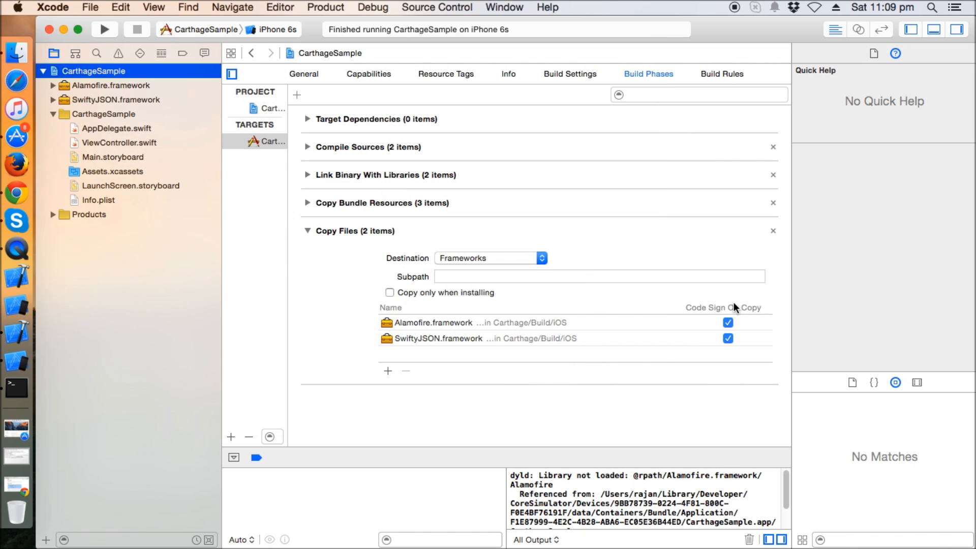
left_click(728, 337)
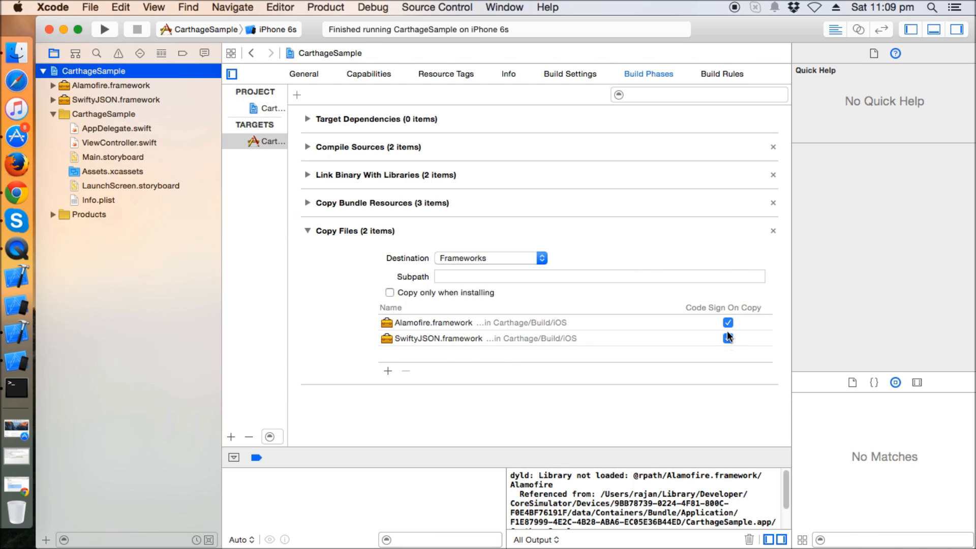
left_click(728, 338)
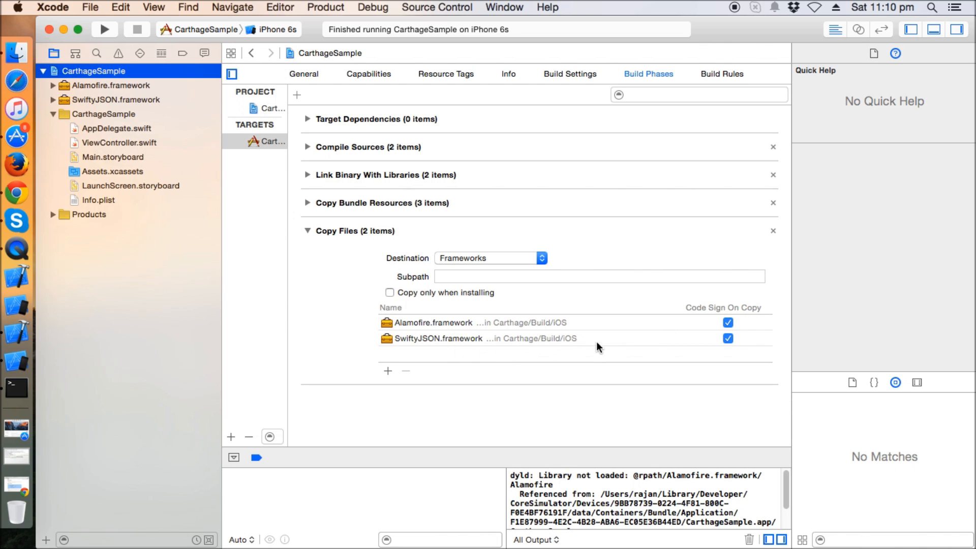
mouse_move(693, 329)
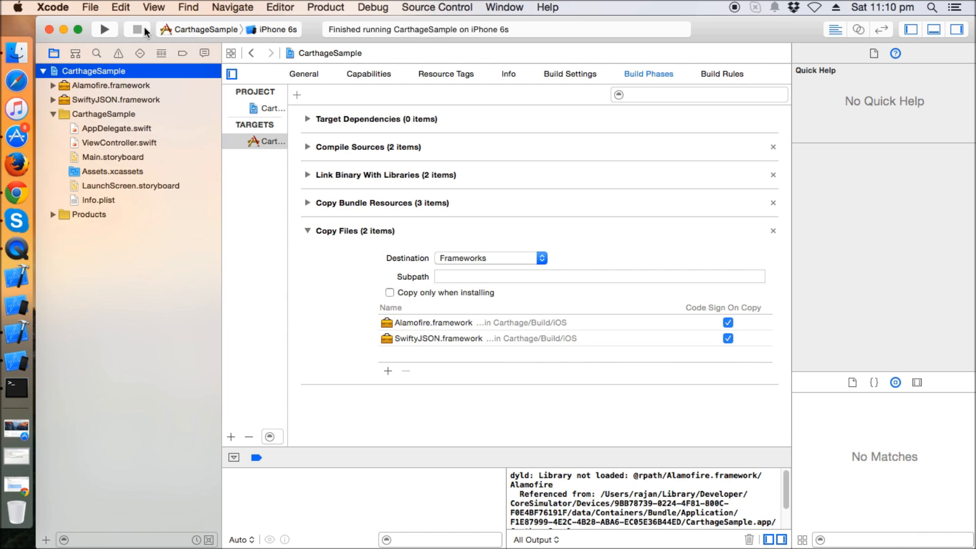
Run the app again and pause in ViewController.swift's responseJSON closure at the response print
left_click(103, 29)
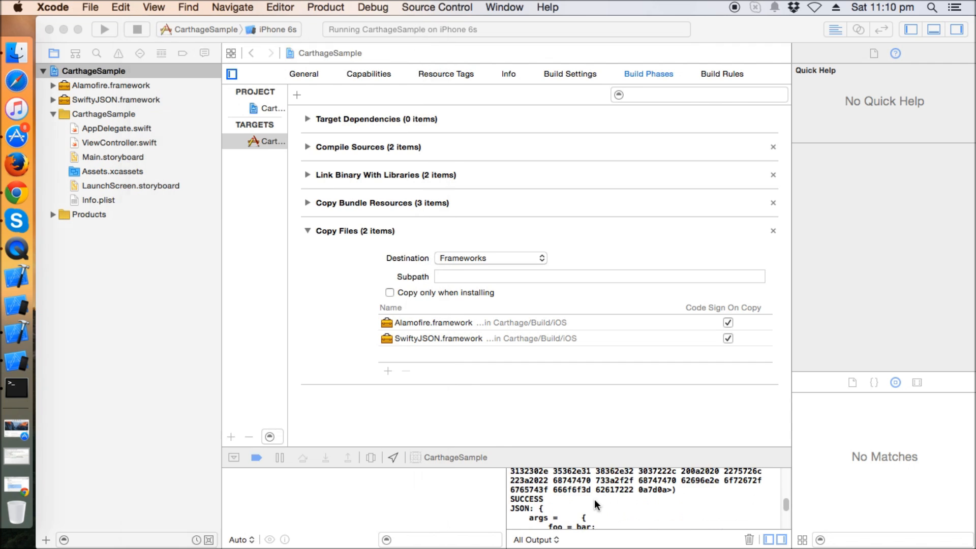
left_click(118, 143)
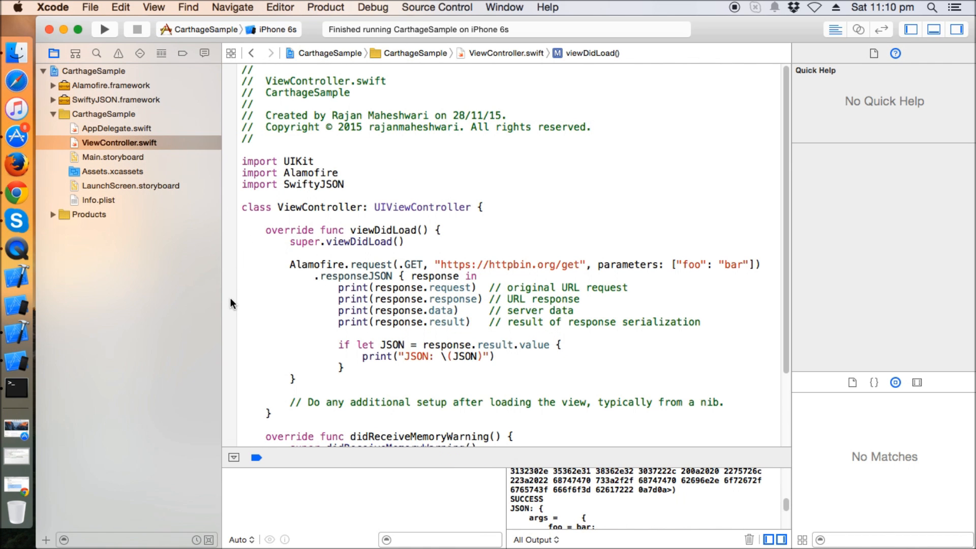
left_click(105, 29)
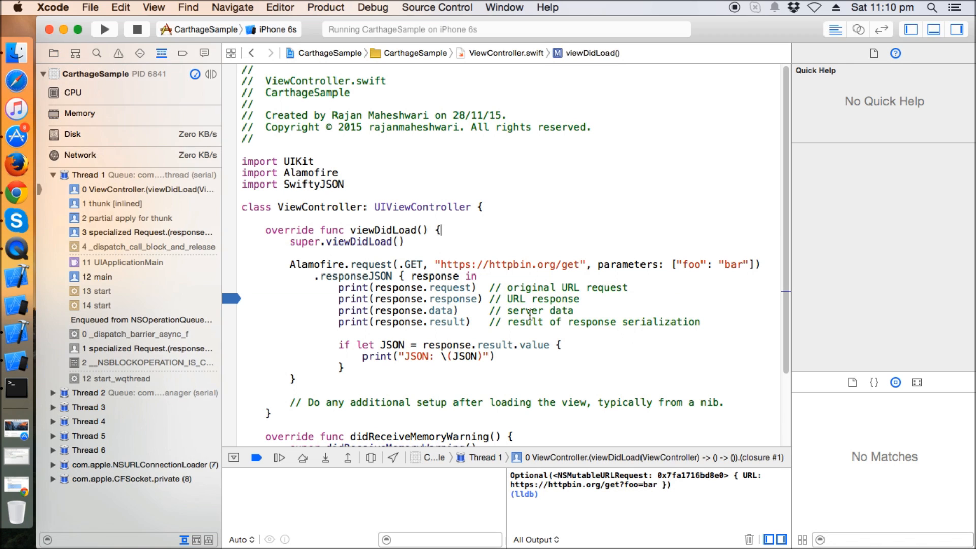
Step over twice and continue so the console prints httpbin.org's JSON response
left_click(280, 457)
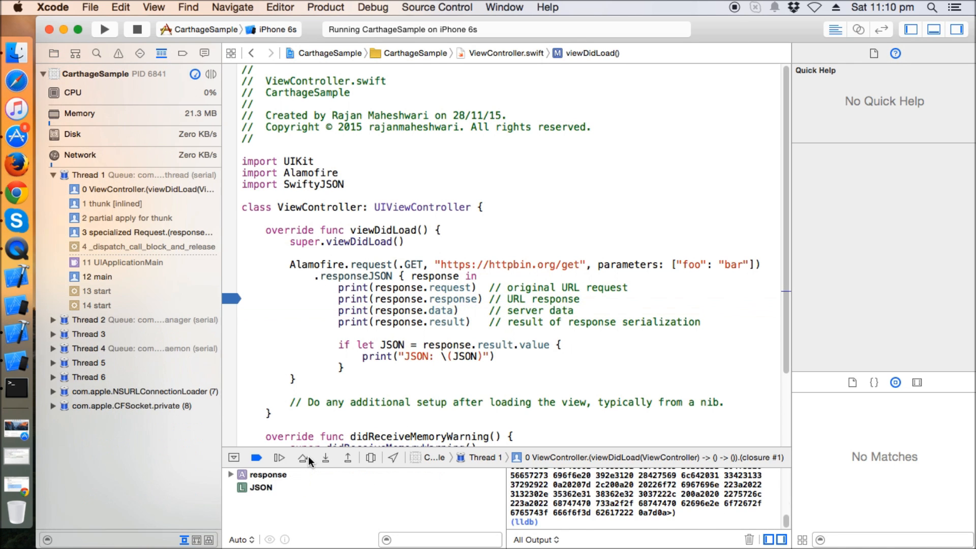
left_click(325, 458)
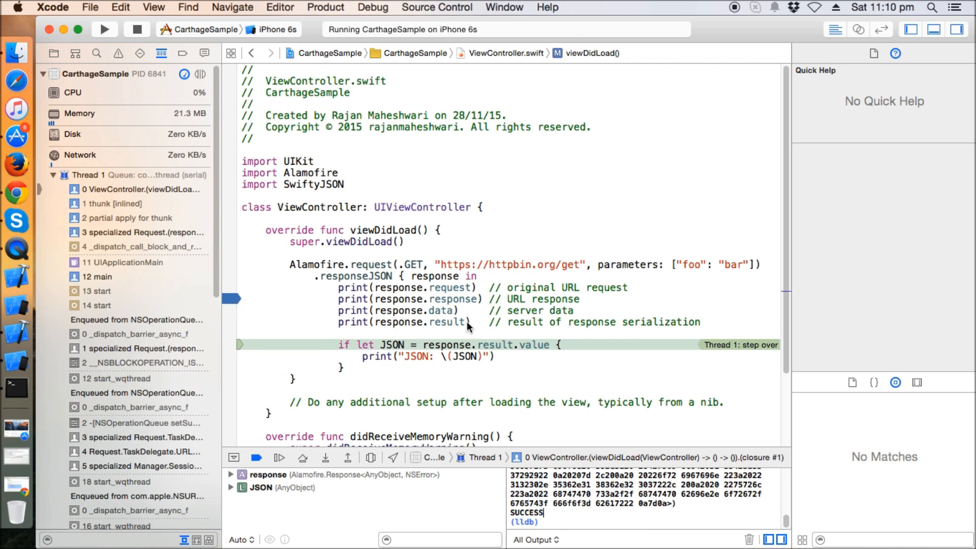
left_click(137, 29)
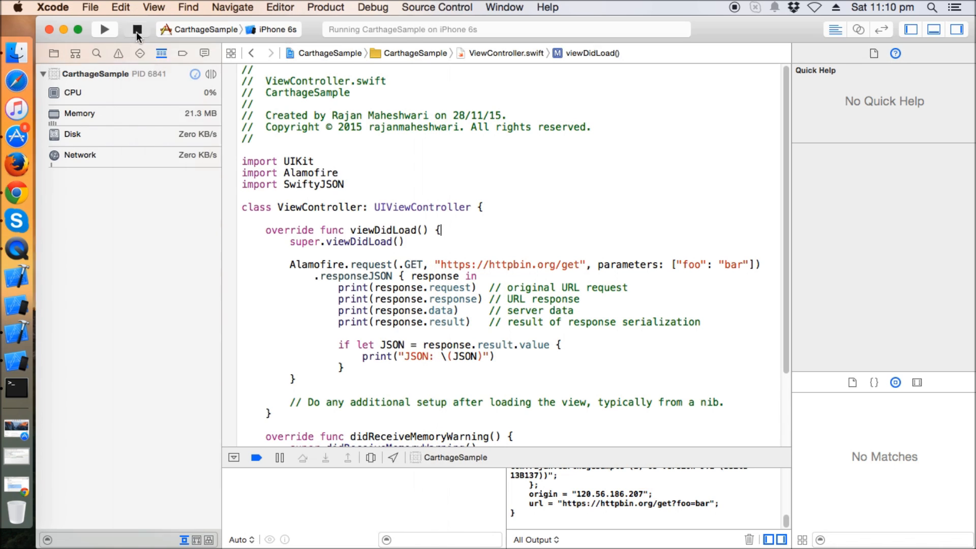
left_click(137, 30)
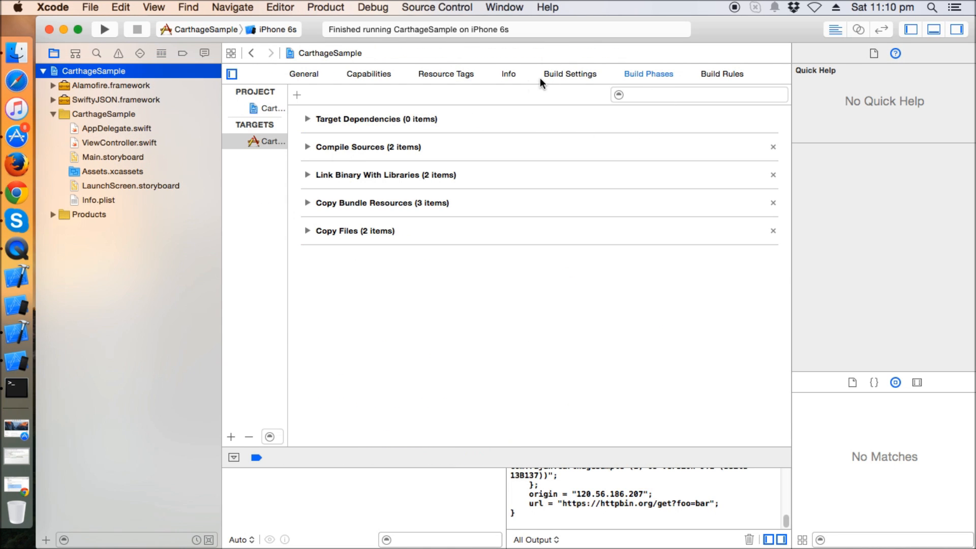
left_click(569, 73)
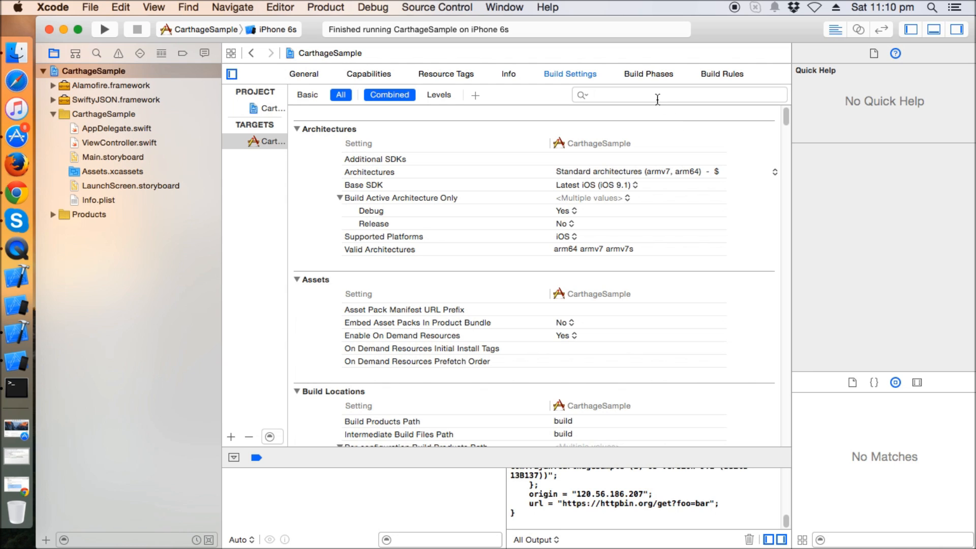
type("run")
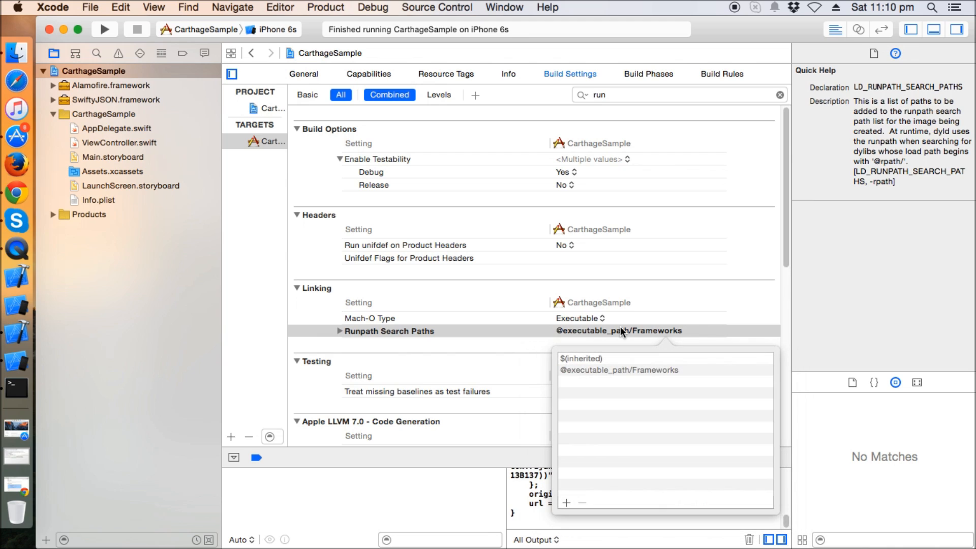
mouse_move(601, 364)
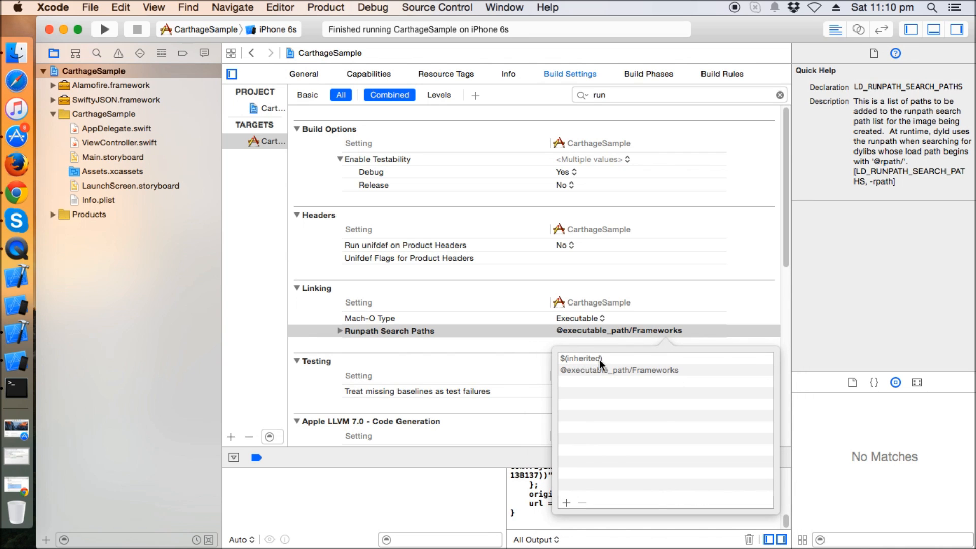
mouse_move(630, 381)
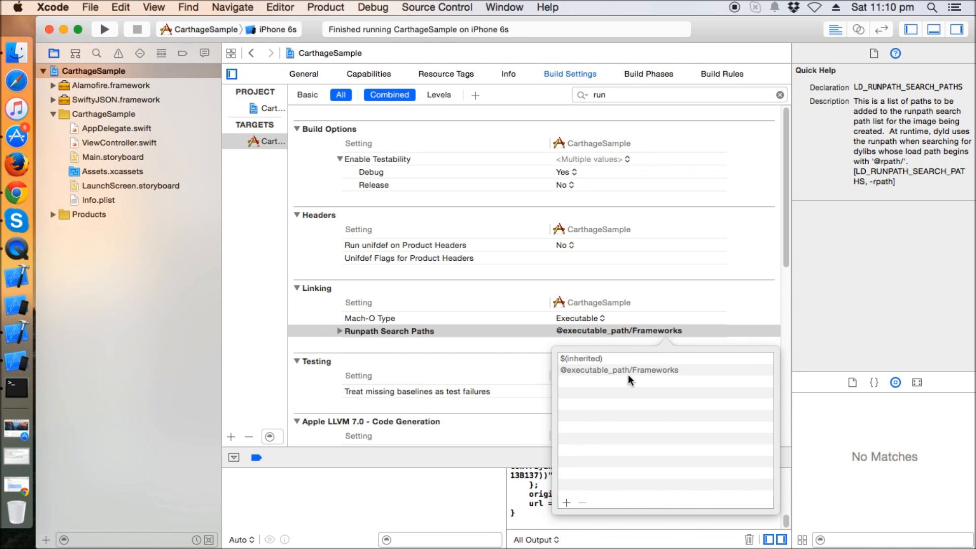
mouse_move(250, 342)
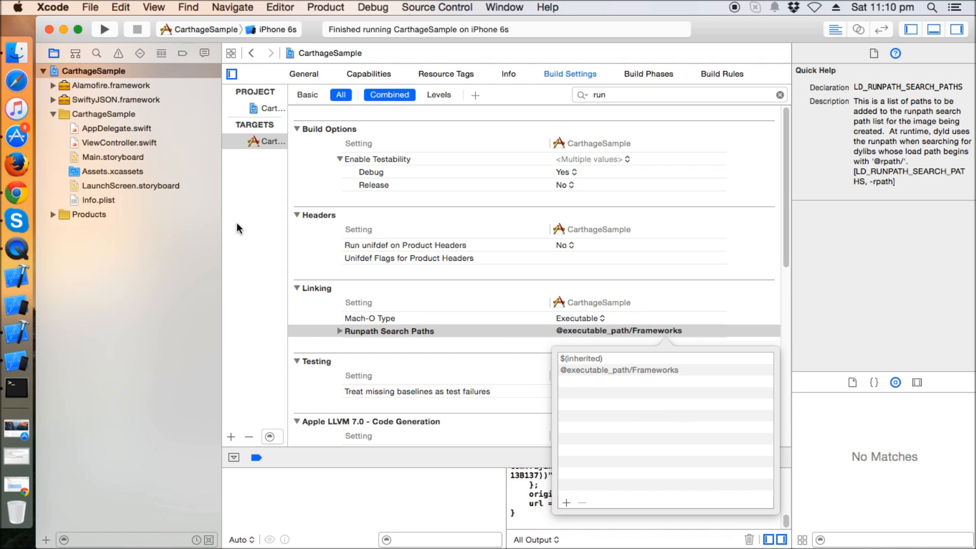
mouse_move(242, 224)
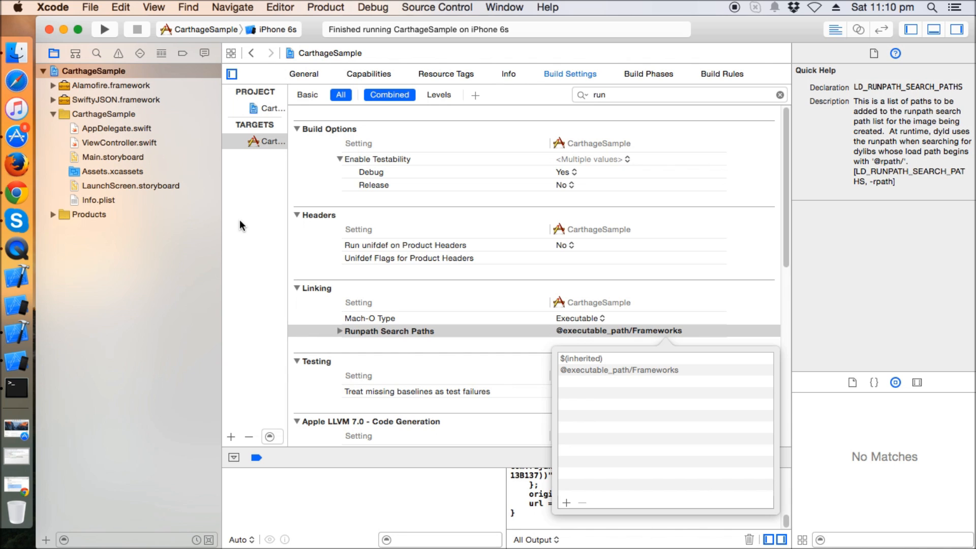
Return to ViewController.swift and select the 'import Alamofire' and 'import SwiftyJSON' lines
left_click(267, 141)
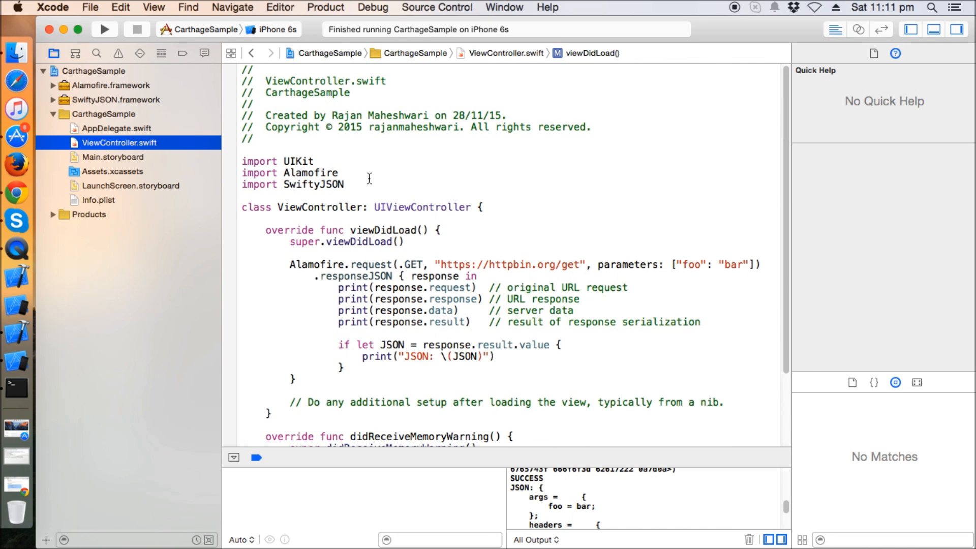
left_click(346, 184)
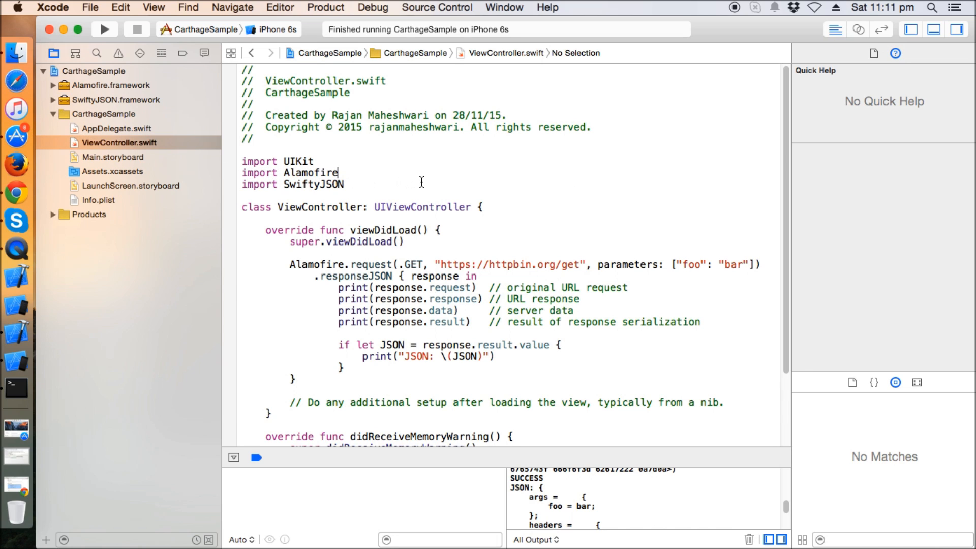
mouse_move(426, 180)
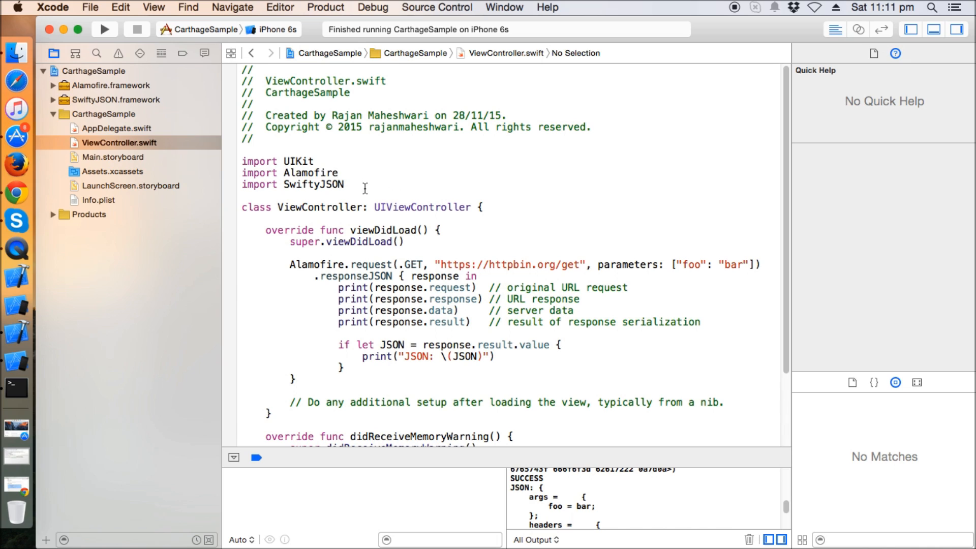
left_click_drag(244, 173, 346, 184)
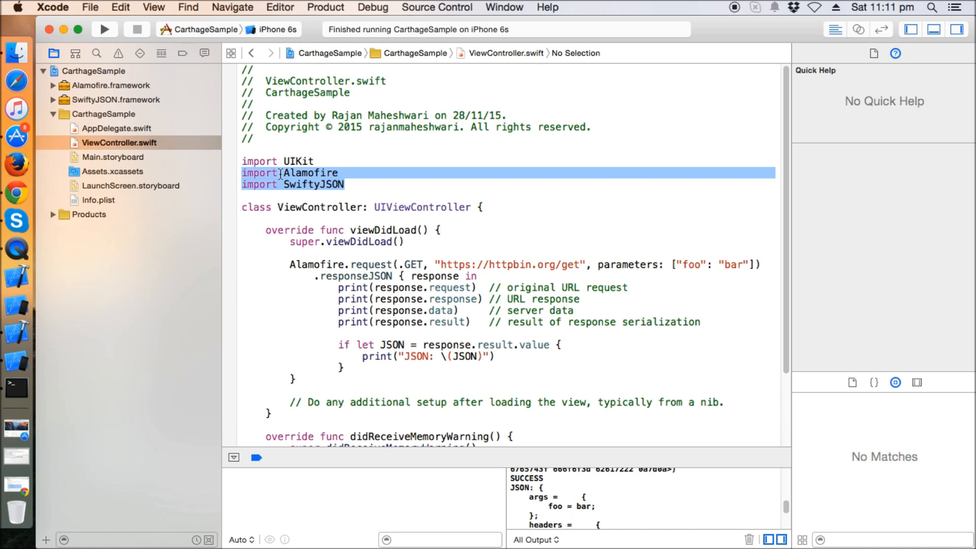